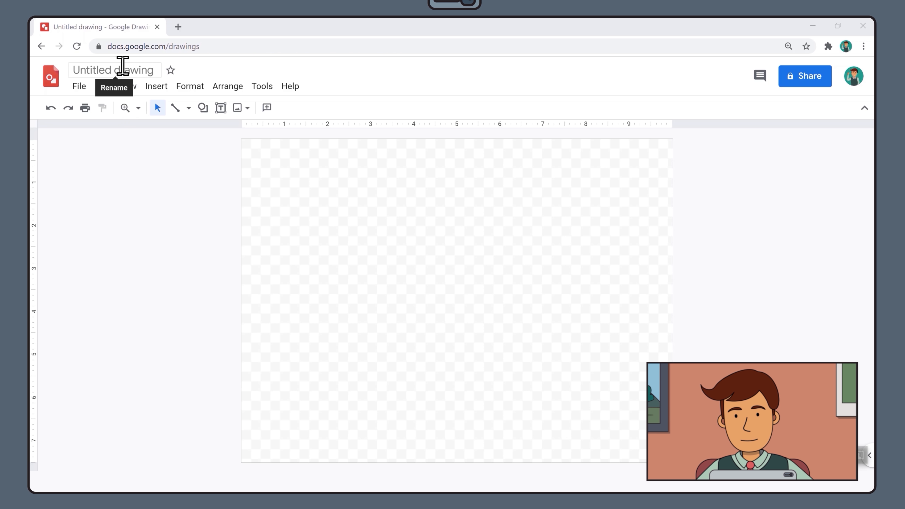
Rename the untitled drawing to 'Mountain landscape'.
type("Mountain landscape")
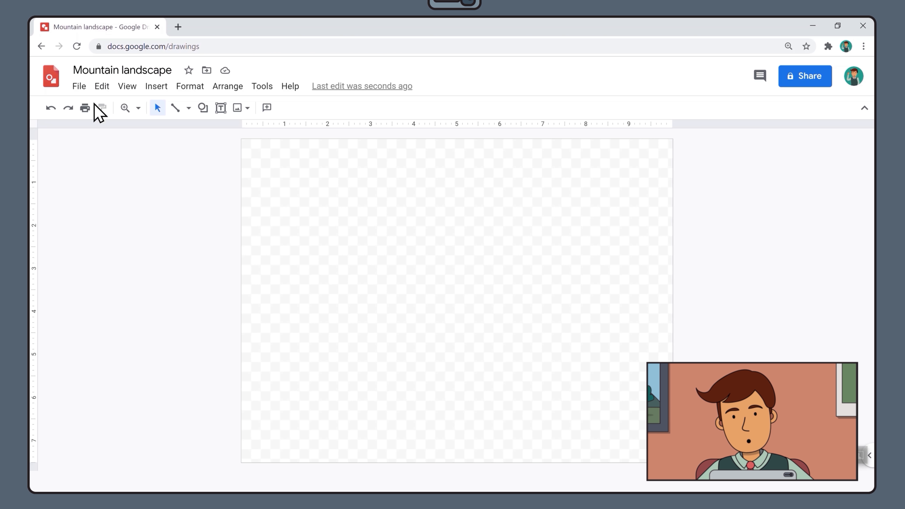
Change the page setup to Widescreen 16:10 and apply it.
left_click(79, 86)
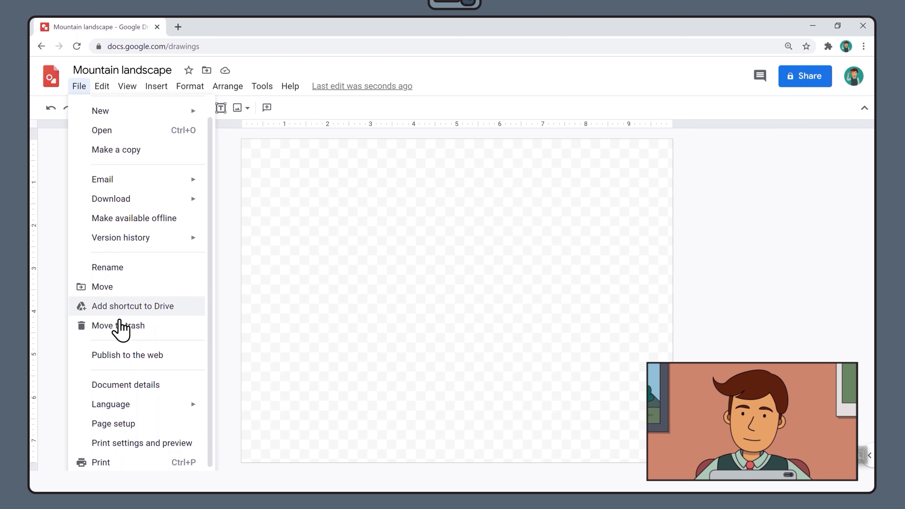
left_click(114, 424)
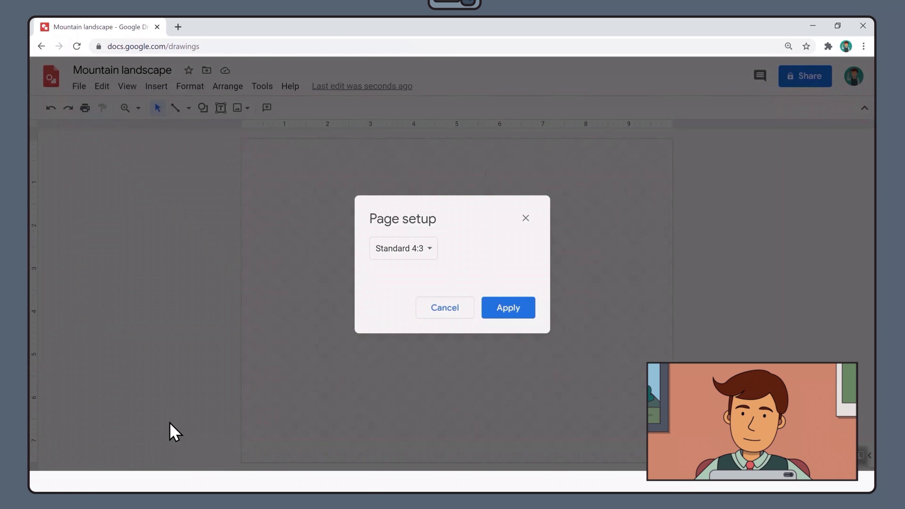
left_click(403, 248)
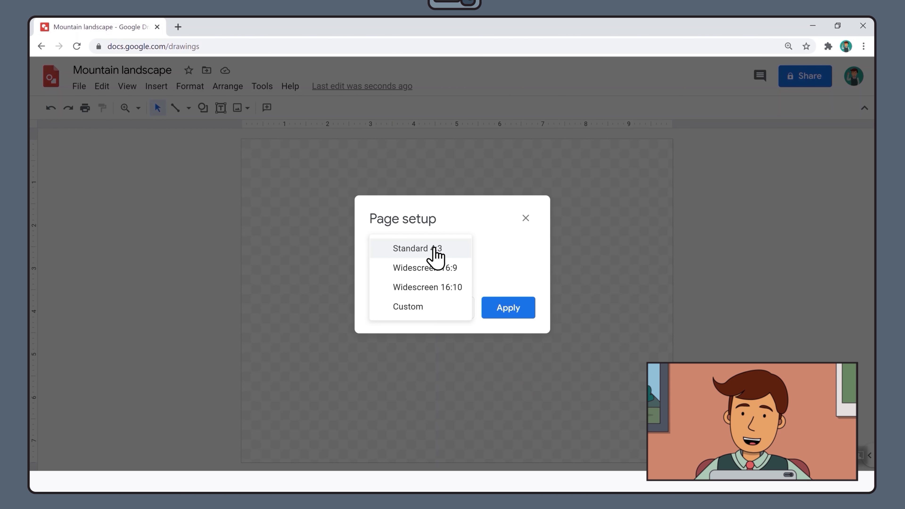
left_click(427, 287)
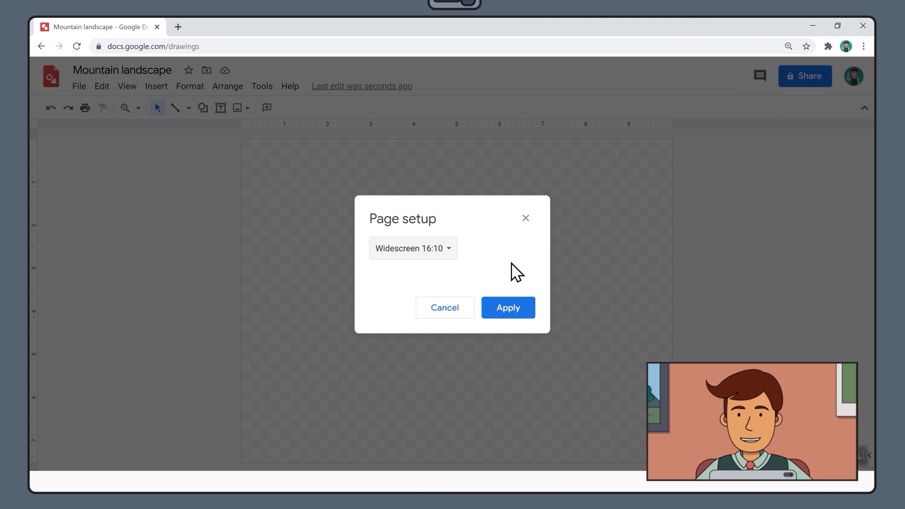
left_click(507, 307)
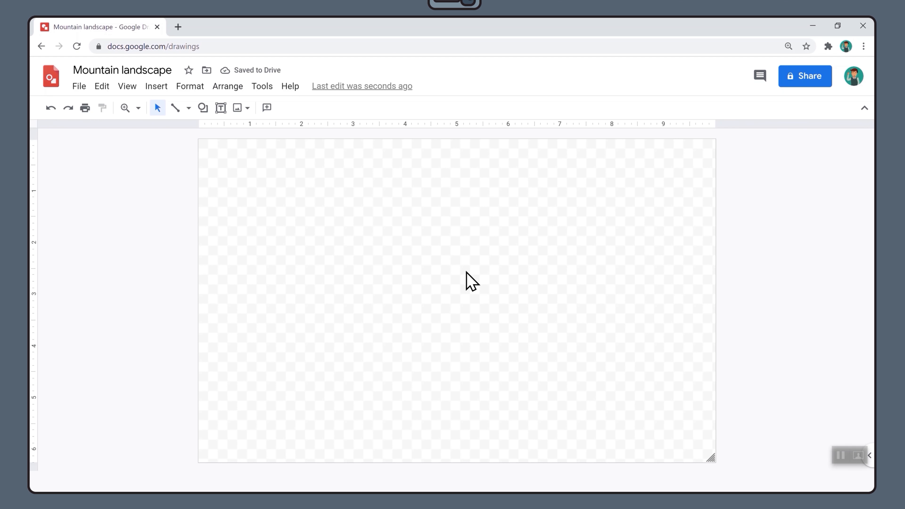
Start a custom gradient background for the page from the canvas context menu.
right_click(473, 281)
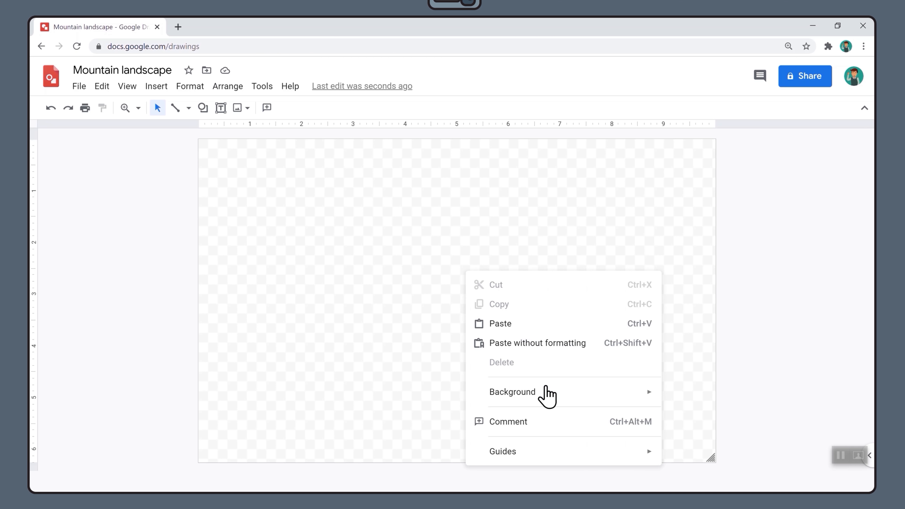
left_click(512, 392)
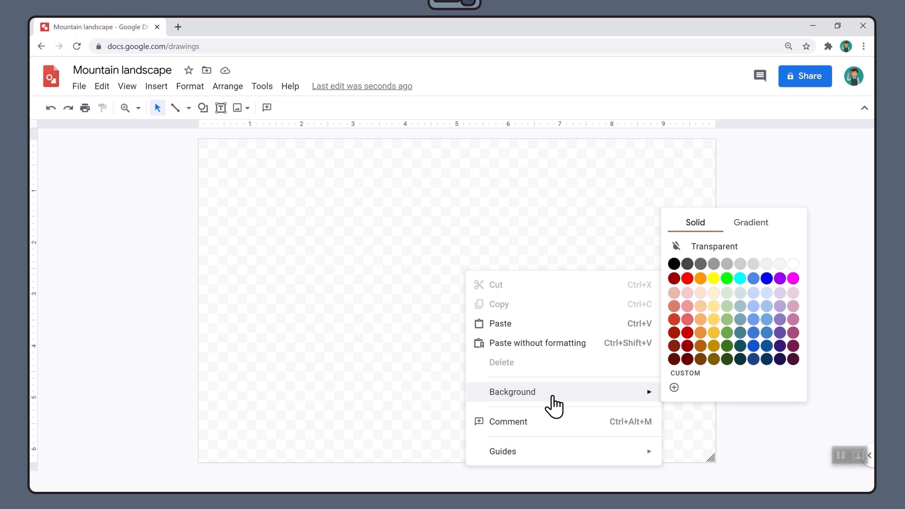
left_click(750, 222)
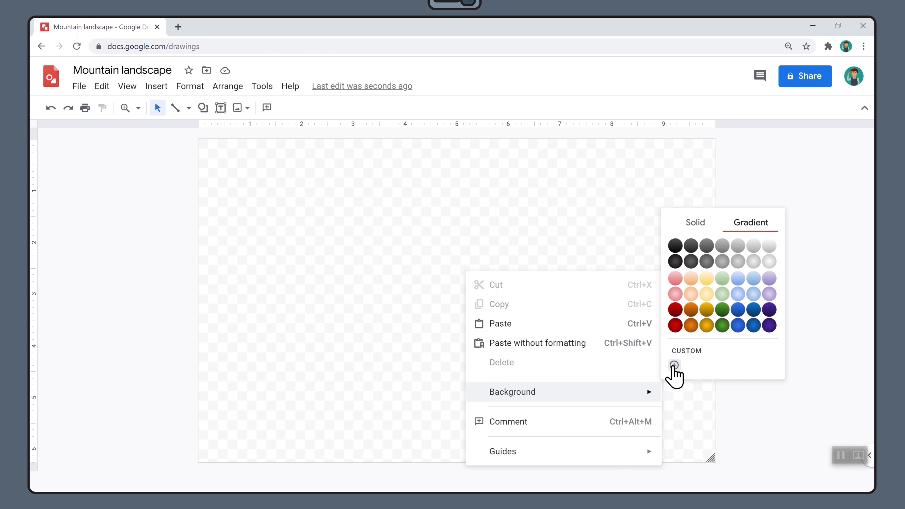
left_click(674, 365)
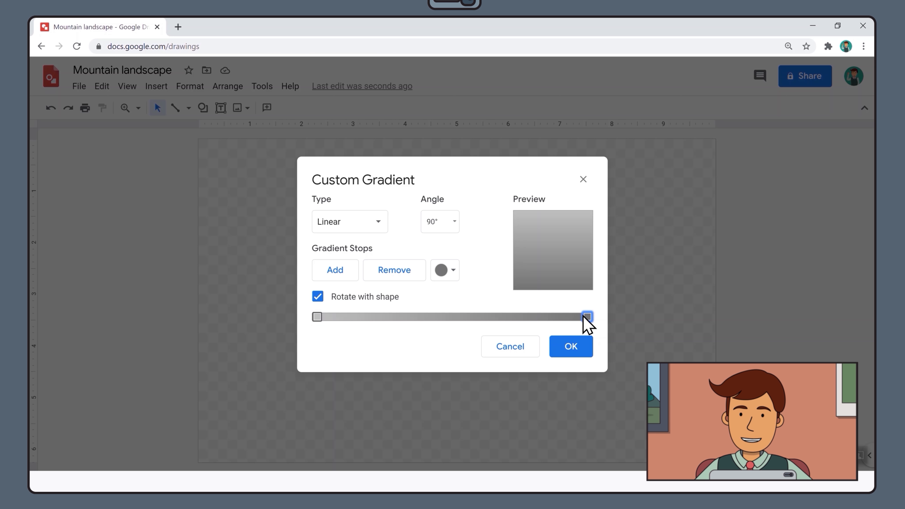
Set the gradient stops to dark purple and orange and add a brown middle stop.
left_click_drag(587, 316, 317, 317)
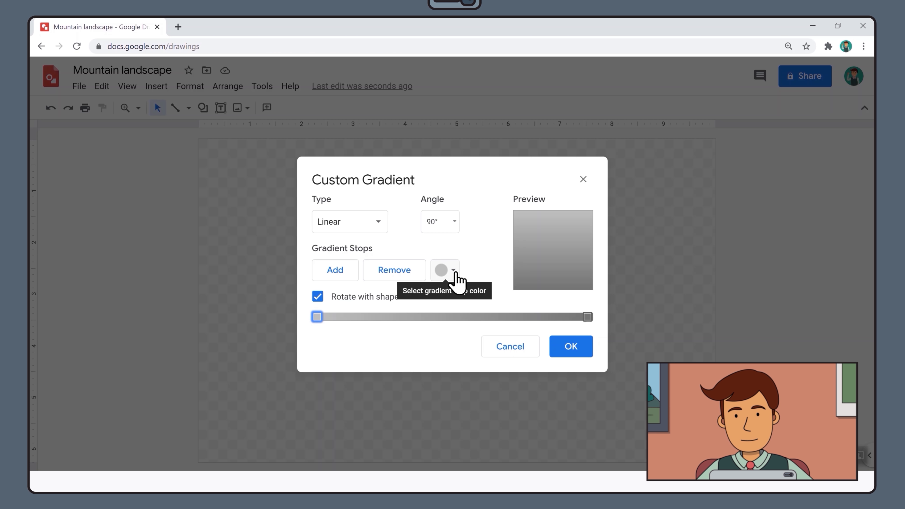
left_click(445, 270)
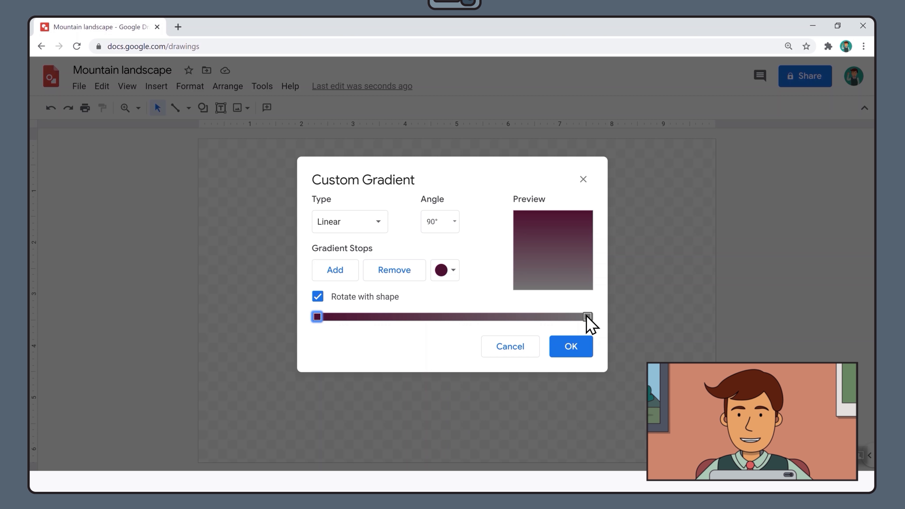
left_click(445, 270)
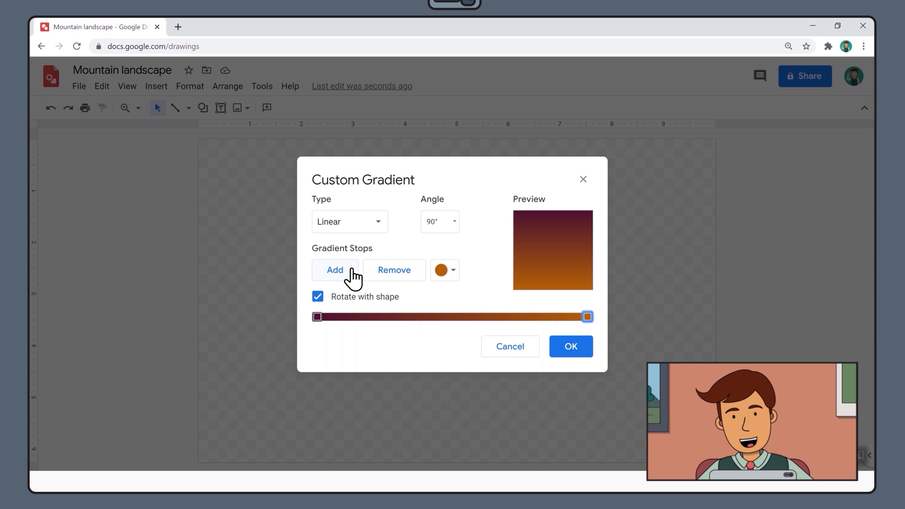
left_click(334, 270)
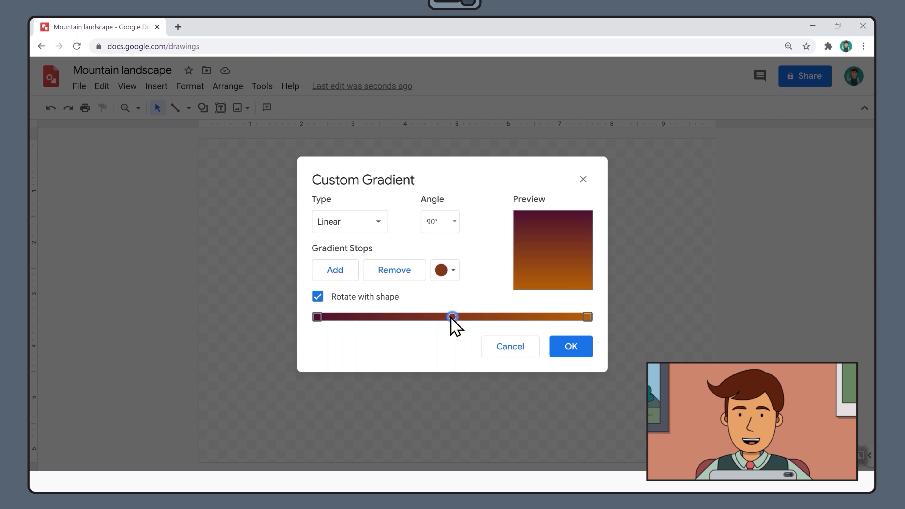
Position the middle stop nearer the purple end and apply the gradient to the background.
left_click_drag(453, 316, 550, 317)
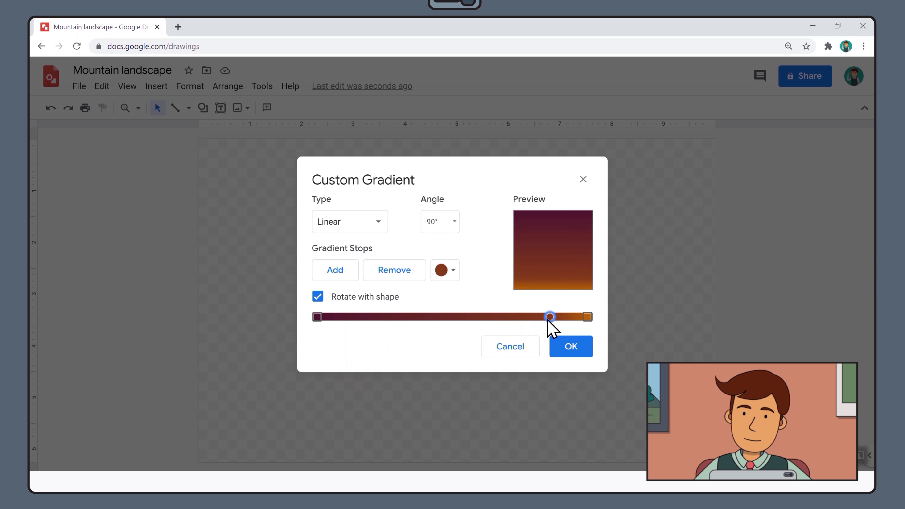
left_click_drag(548, 317, 381, 316)
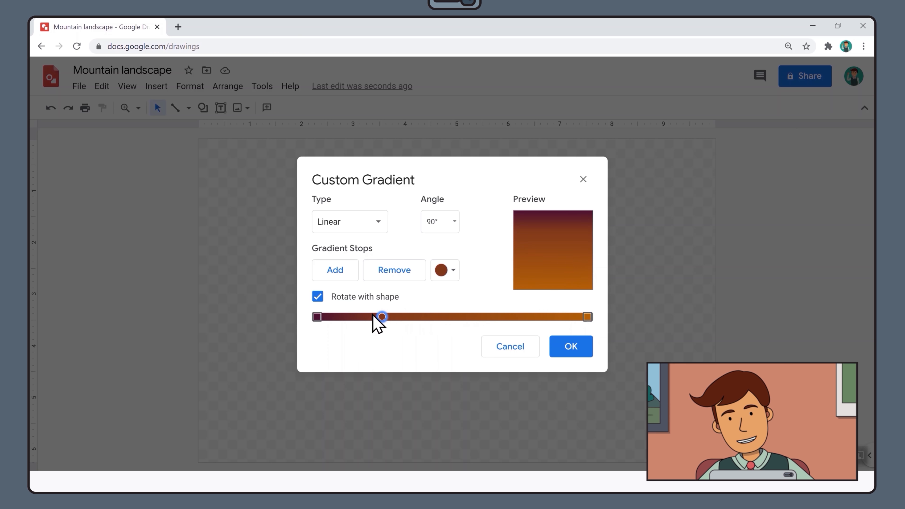
left_click_drag(381, 316, 365, 316)
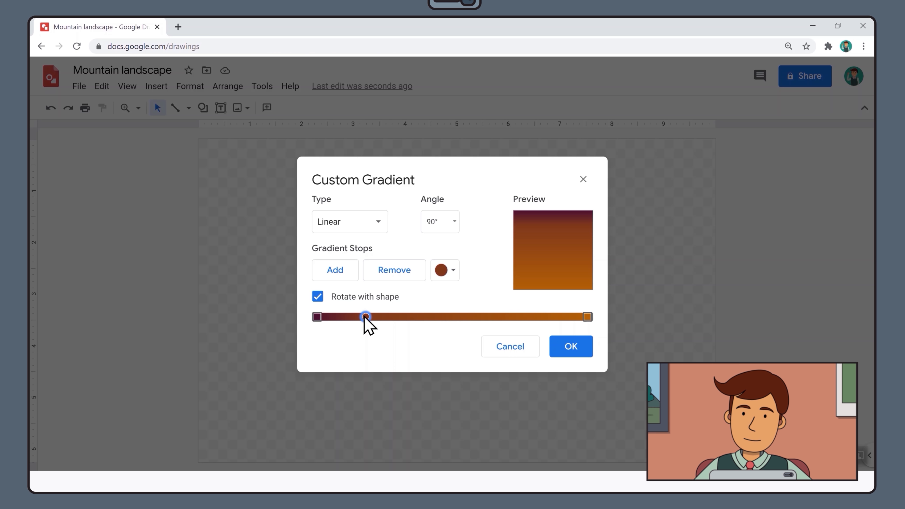
left_click(570, 346)
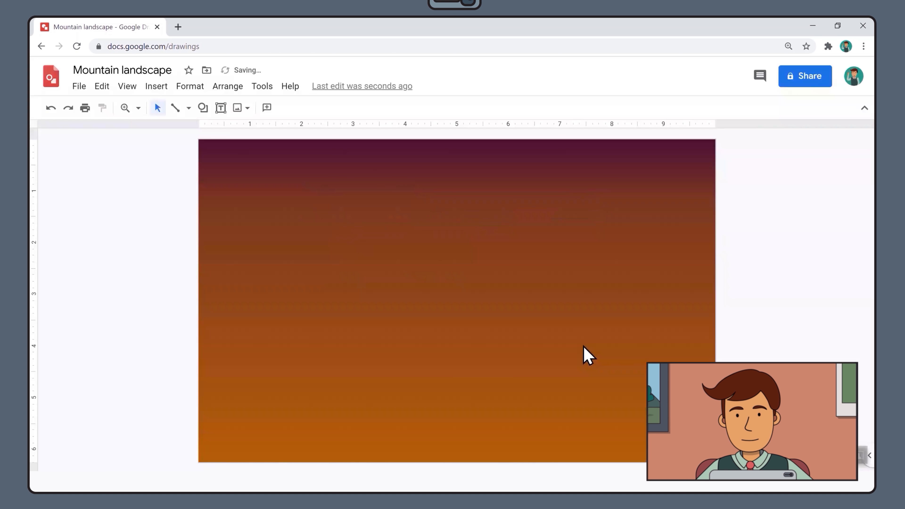
mouse_move(760, 346)
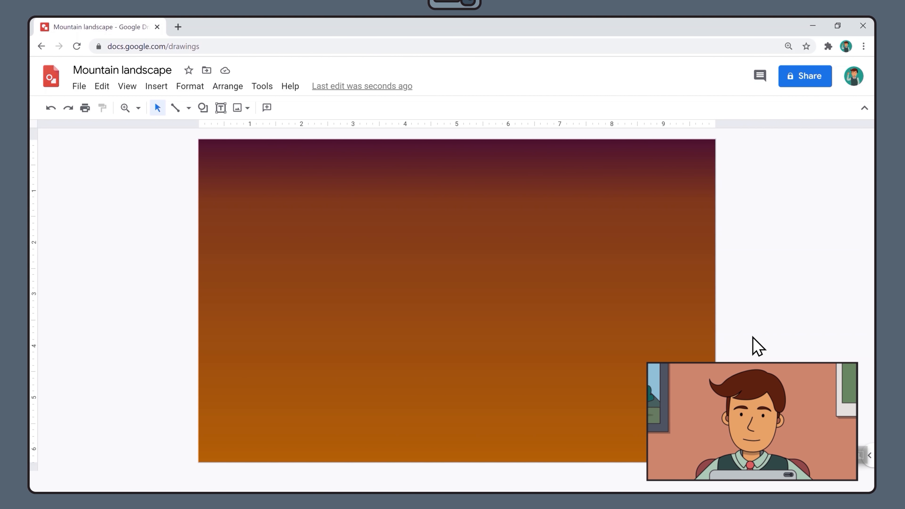
mouse_move(143, 107)
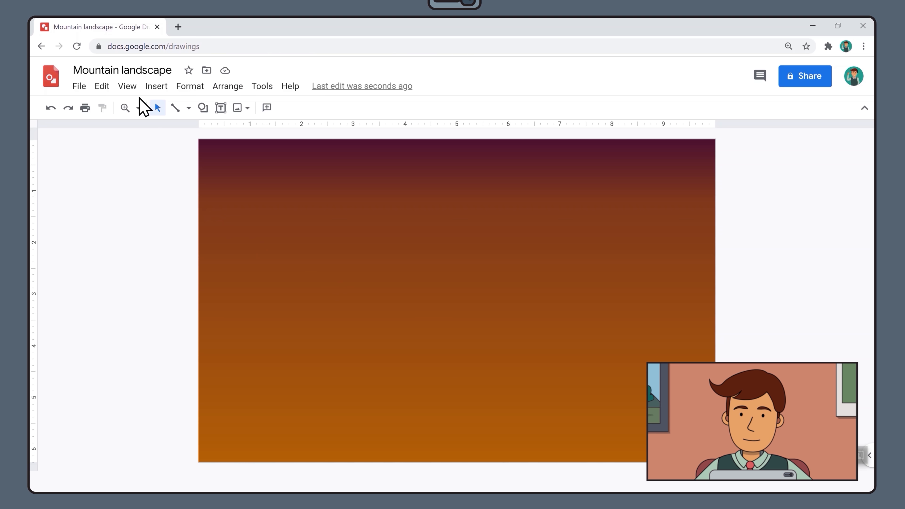
Zoom out below fit so empty space surrounds the canvas.
left_click(126, 86)
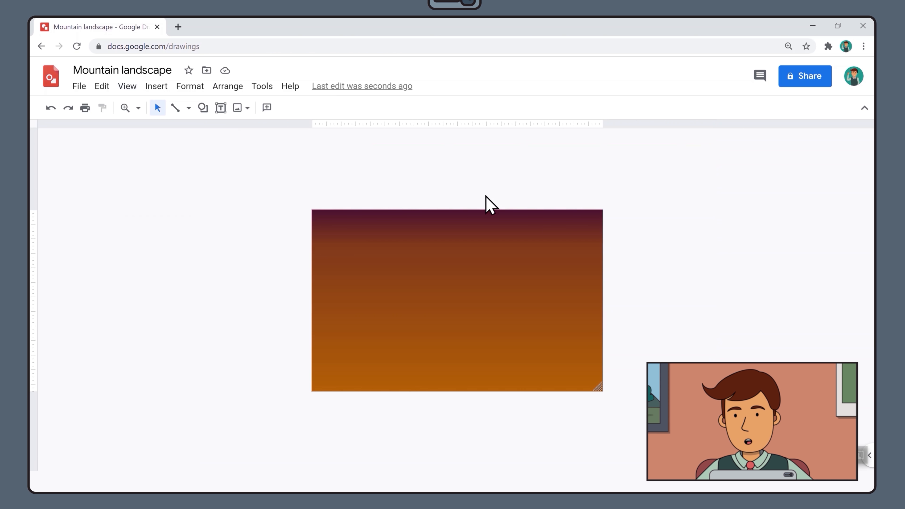
mouse_move(645, 302)
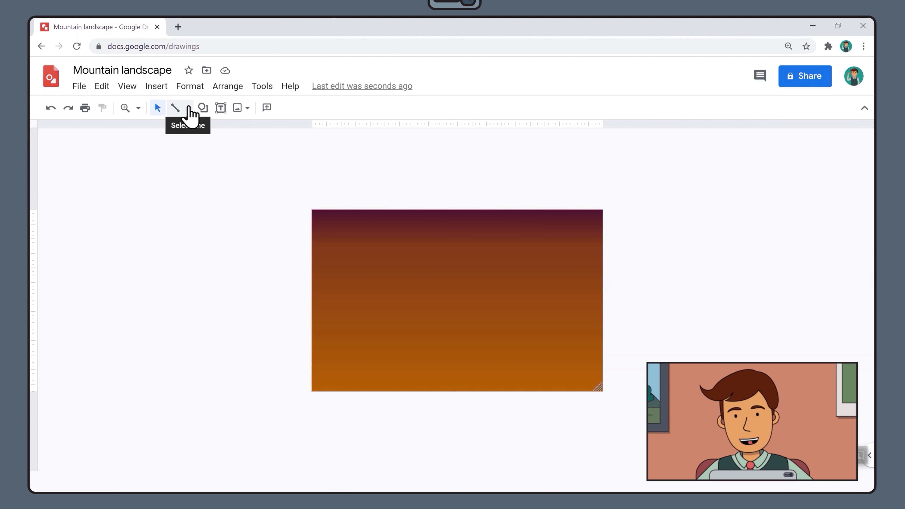
Switch to the Polyline tool and sketch a practice shape left of the canvas.
left_click(188, 109)
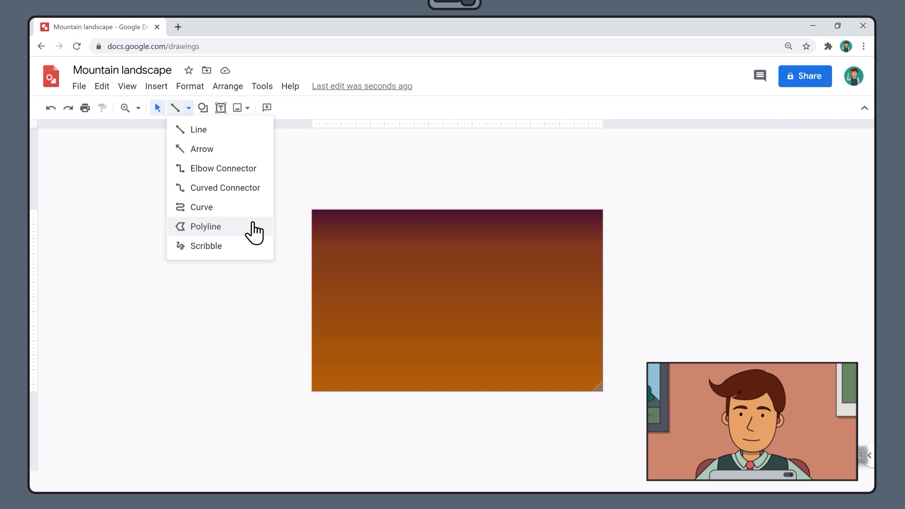
left_click(205, 226)
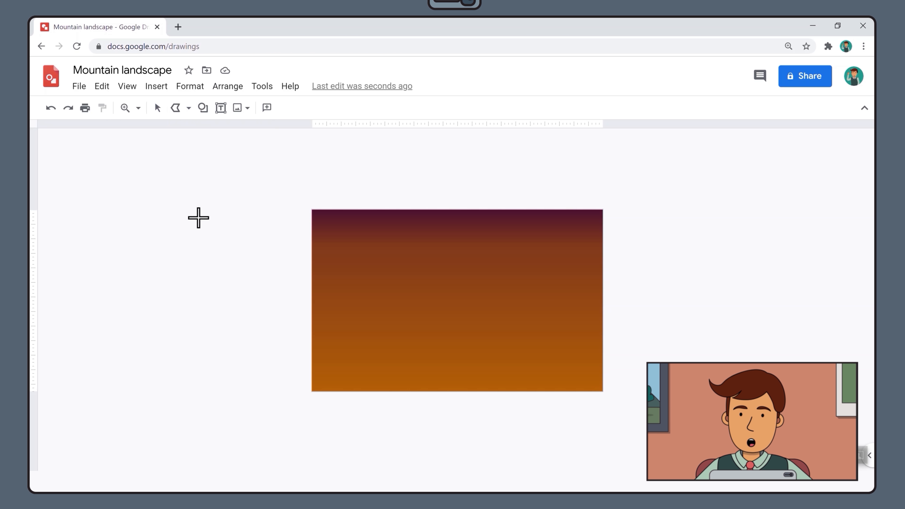
left_click_drag(199, 219, 215, 267)
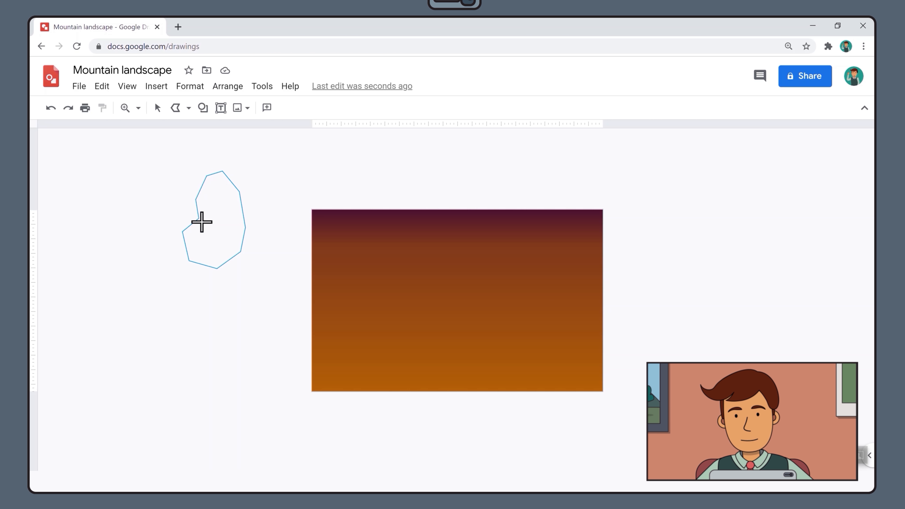
left_click(202, 222)
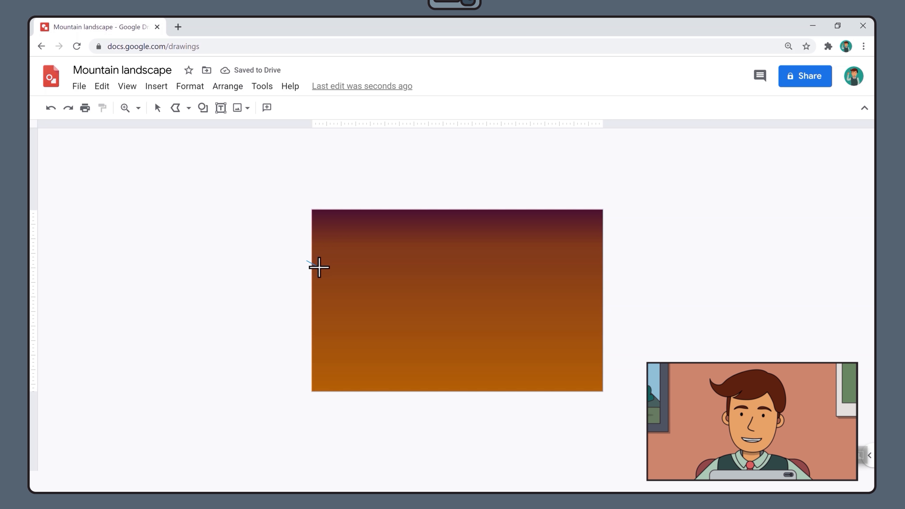
Draw the jagged ridge line of the back mountain range across the lower canvas.
left_click_drag(319, 267, 362, 253)
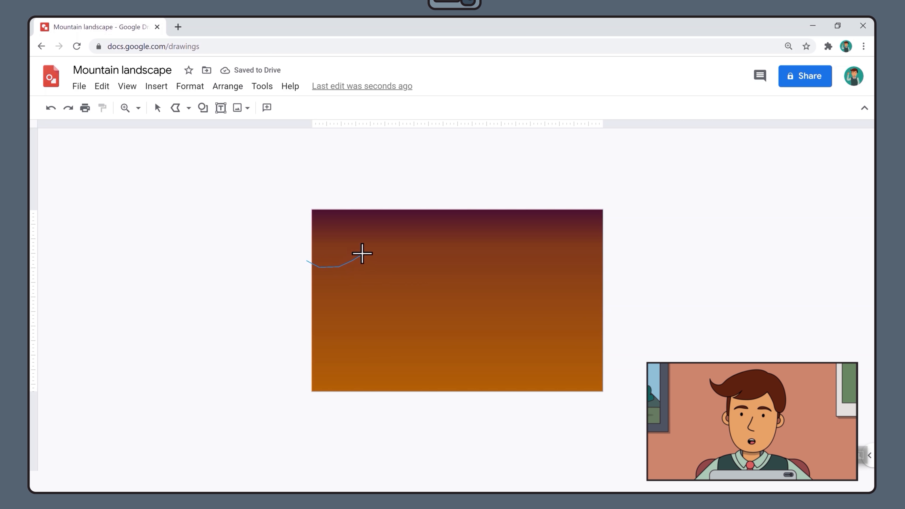
left_click_drag(362, 252, 394, 272)
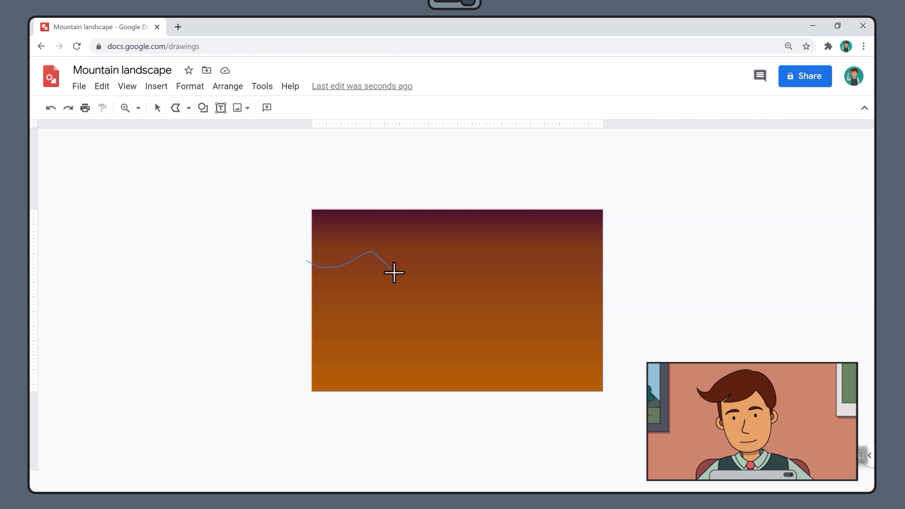
left_click_drag(394, 272, 458, 267)
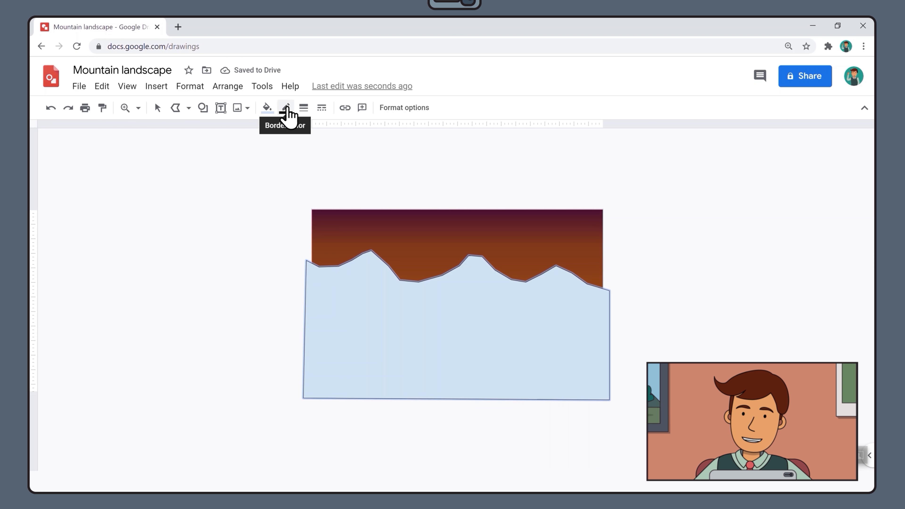
Remove the outline and fill the back mountain range with custom dark purple #2f1943.
left_click(285, 108)
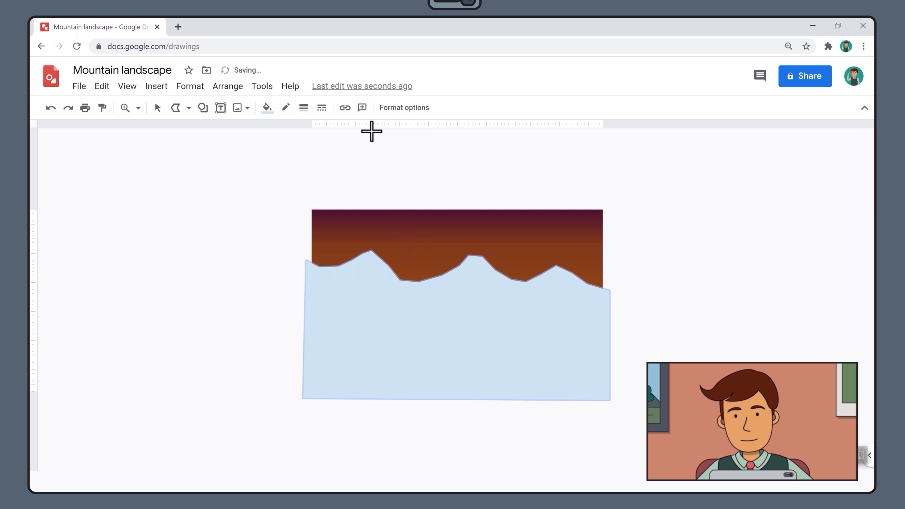
mouse_move(281, 135)
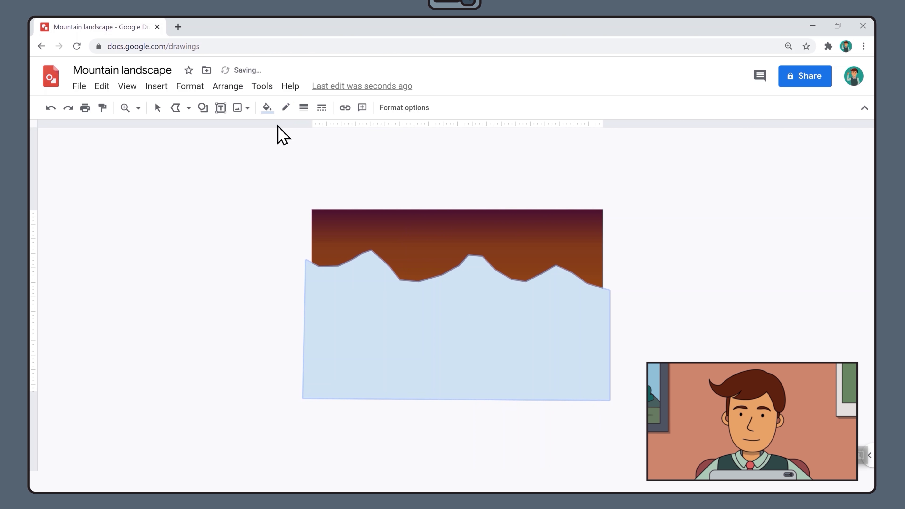
left_click(266, 108)
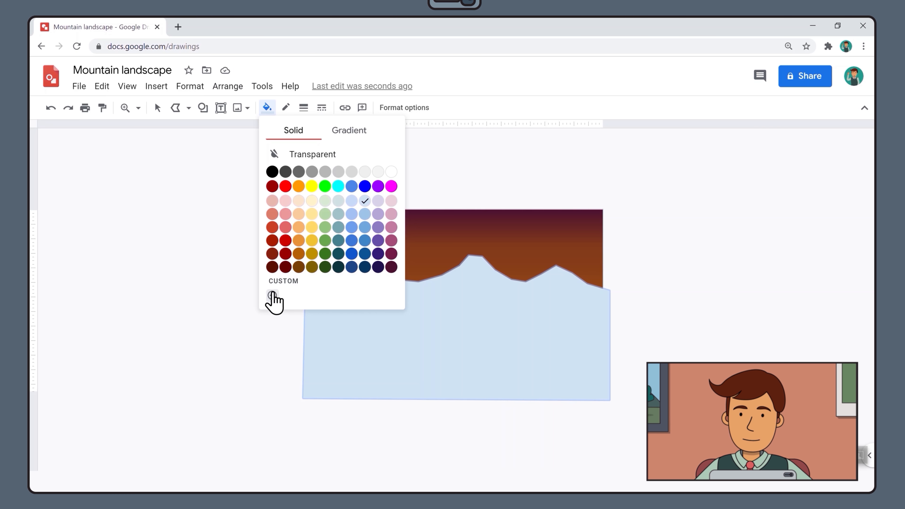
left_click(274, 299)
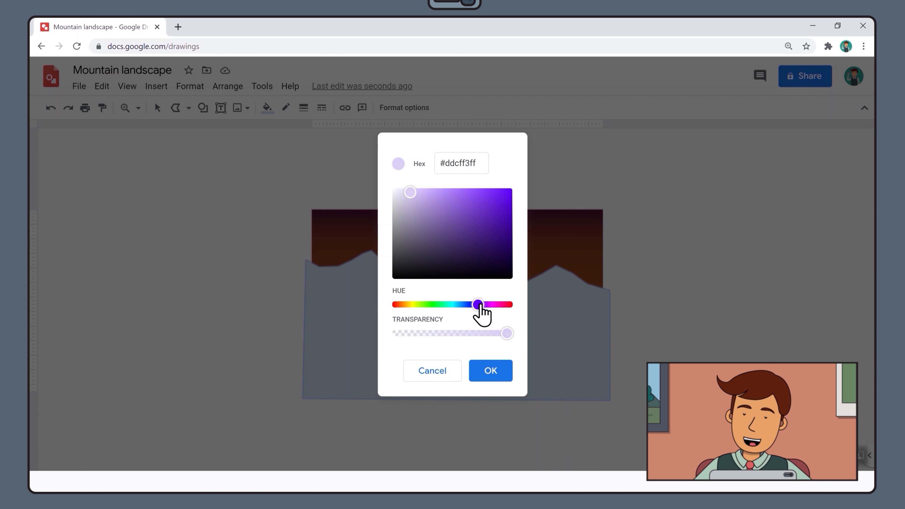
left_click_drag(478, 304, 479, 304)
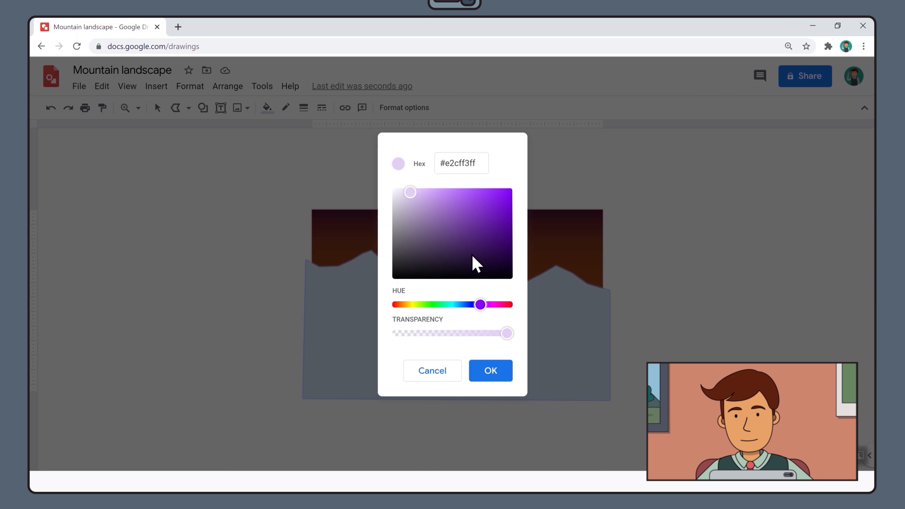
left_click(468, 255)
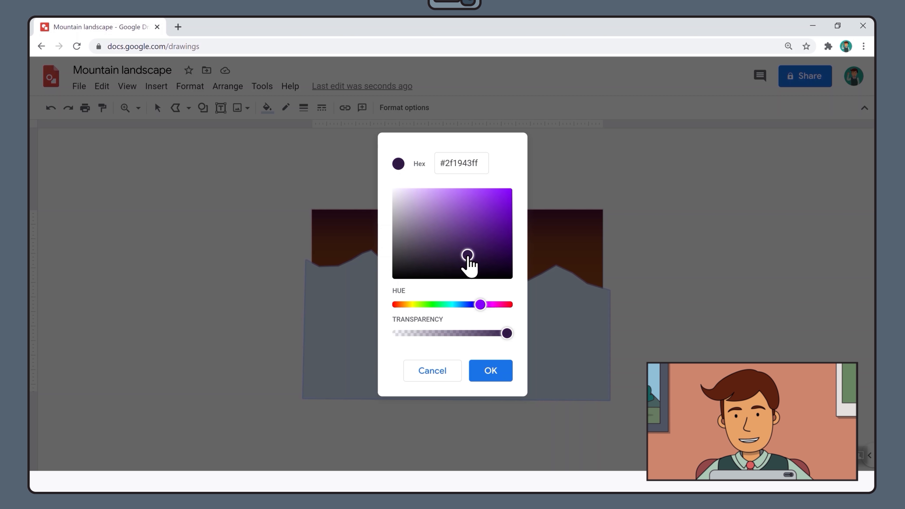
left_click(490, 370)
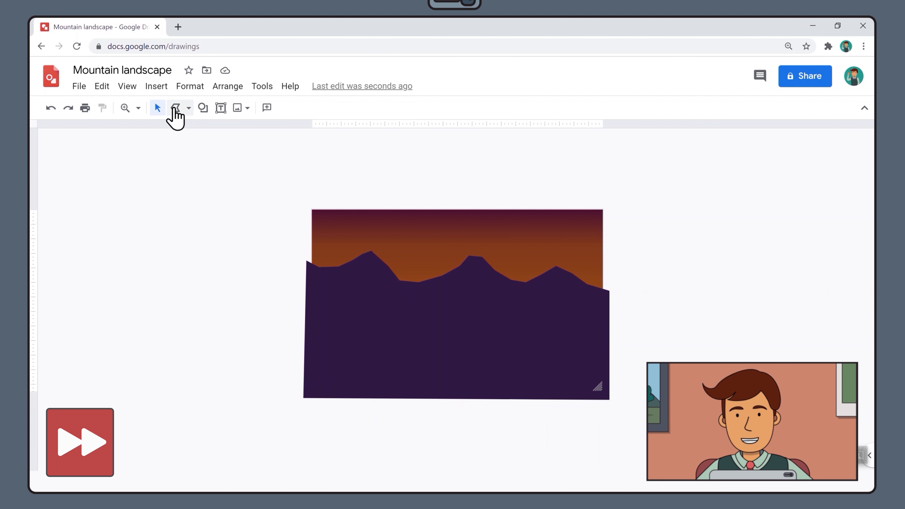
Draw a second, lower polyline ridge overlapping the back range.
left_click(177, 108)
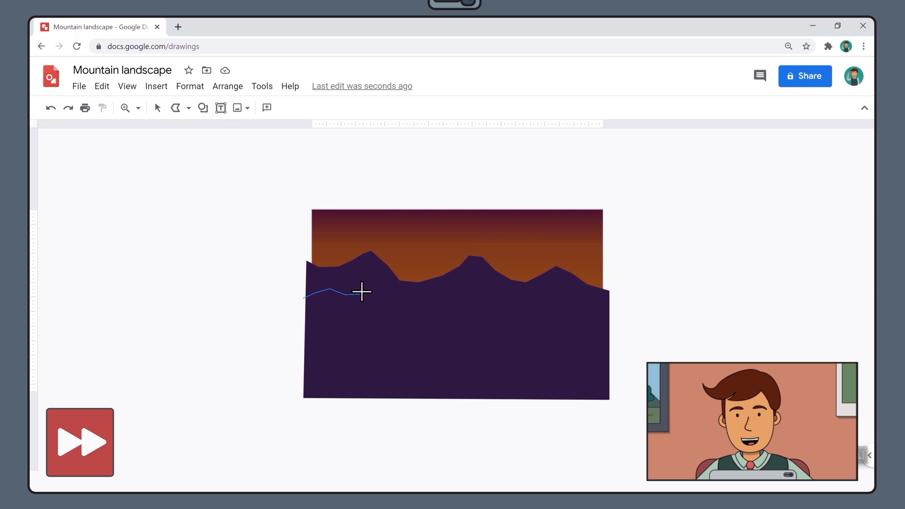
left_click_drag(363, 291, 471, 294)
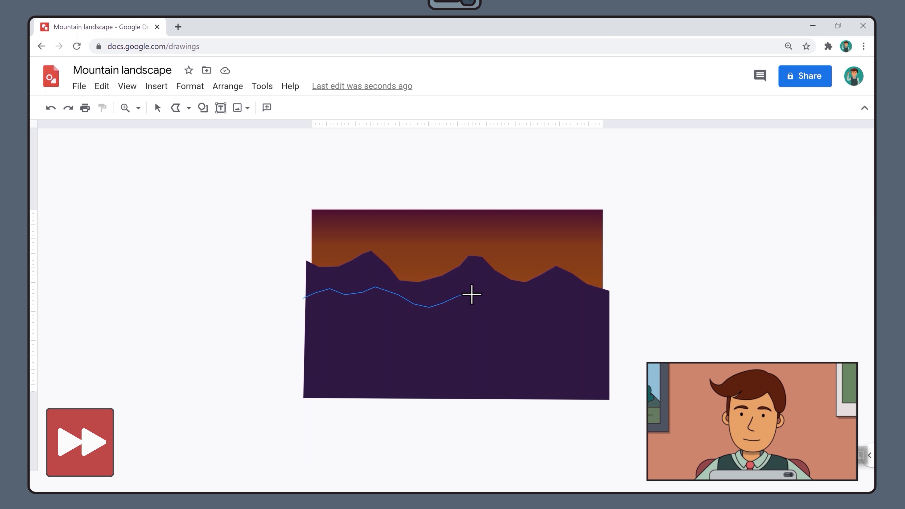
left_click_drag(472, 295, 550, 316)
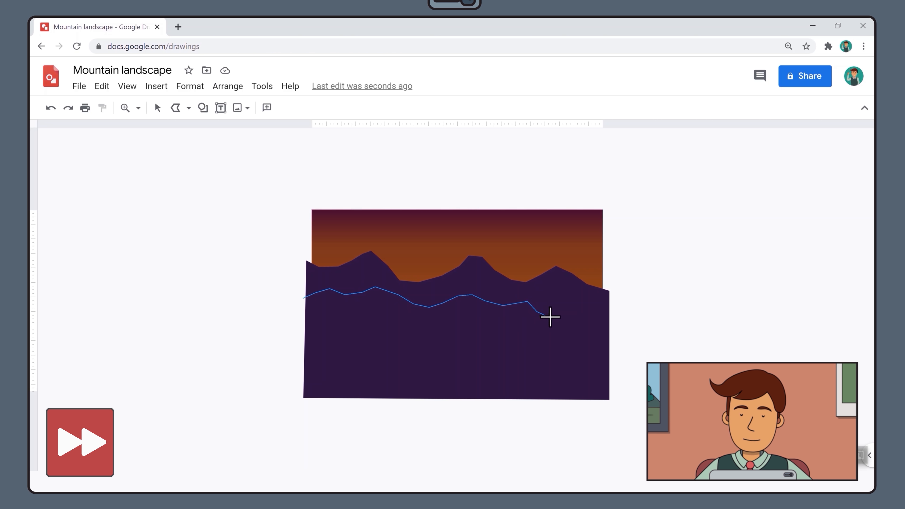
left_click_drag(548, 317, 526, 405)
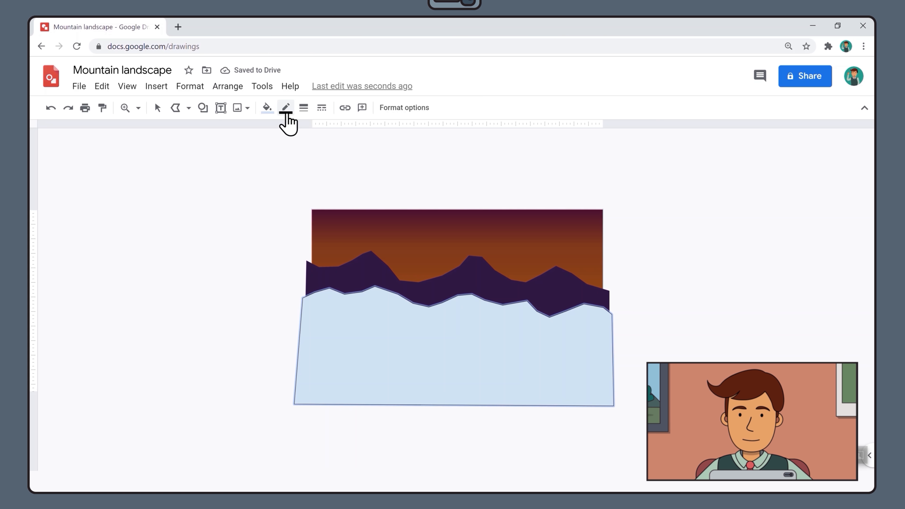
Fill the second ridge with a darker custom purple #1e0e2c and no outline.
left_click(285, 108)
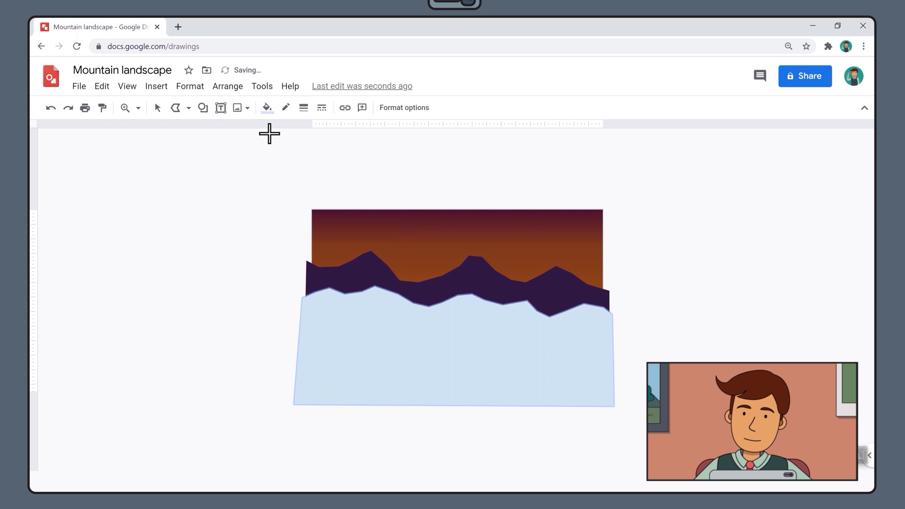
left_click(267, 108)
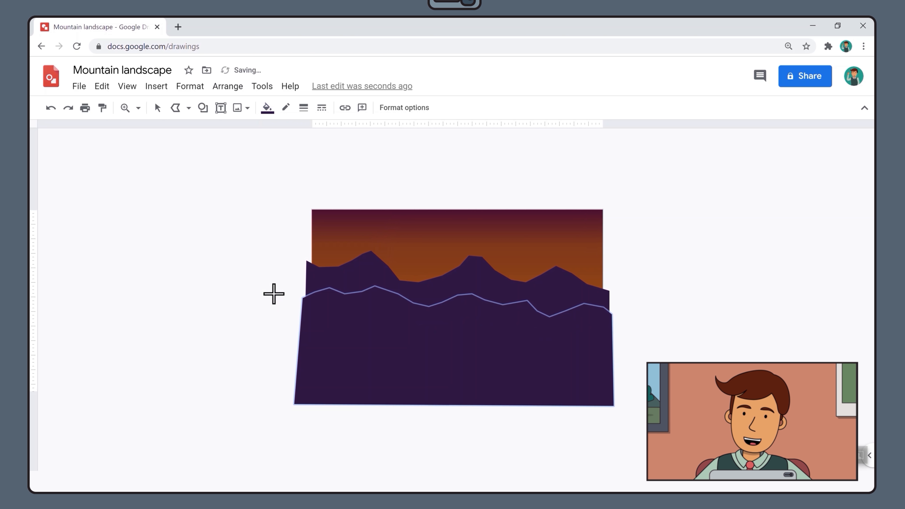
left_click(266, 108)
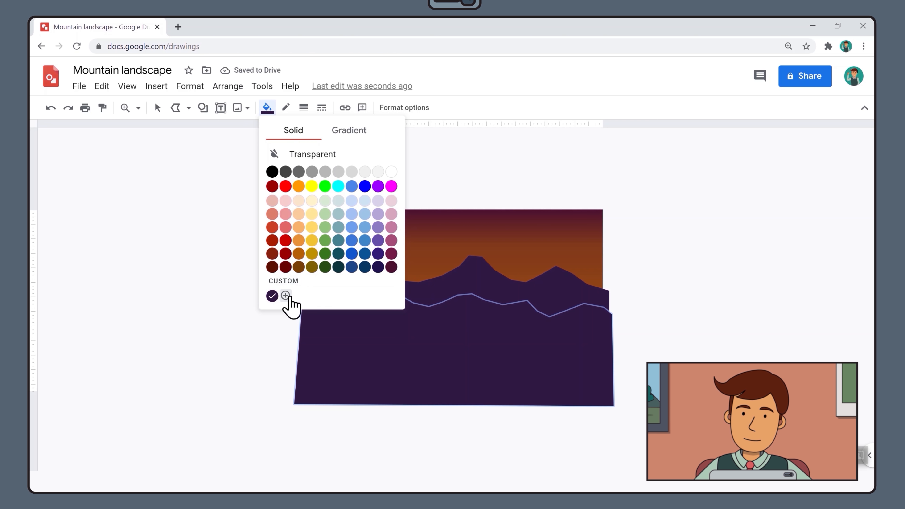
left_click(284, 295)
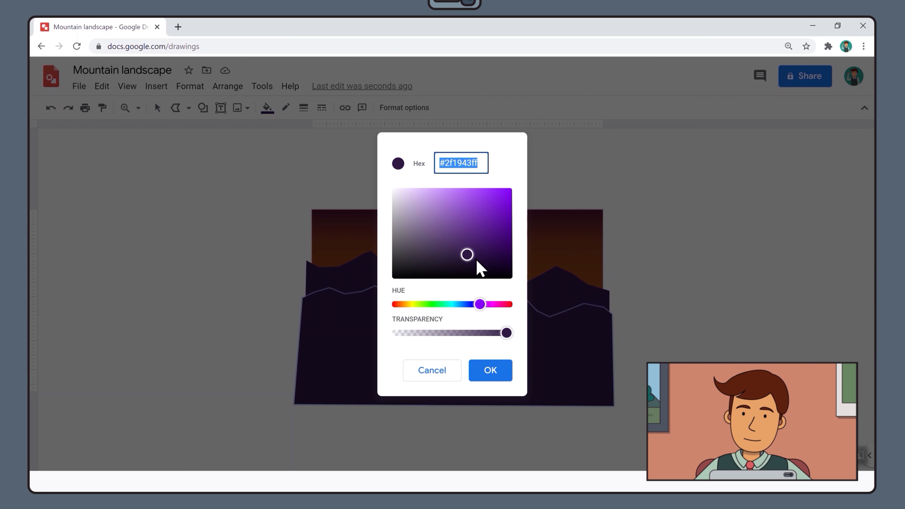
left_click(473, 261)
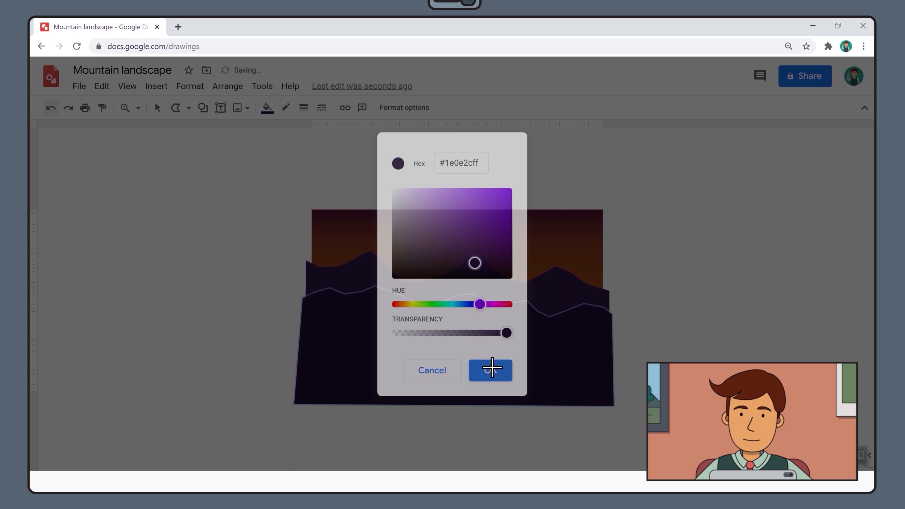
left_click(490, 370)
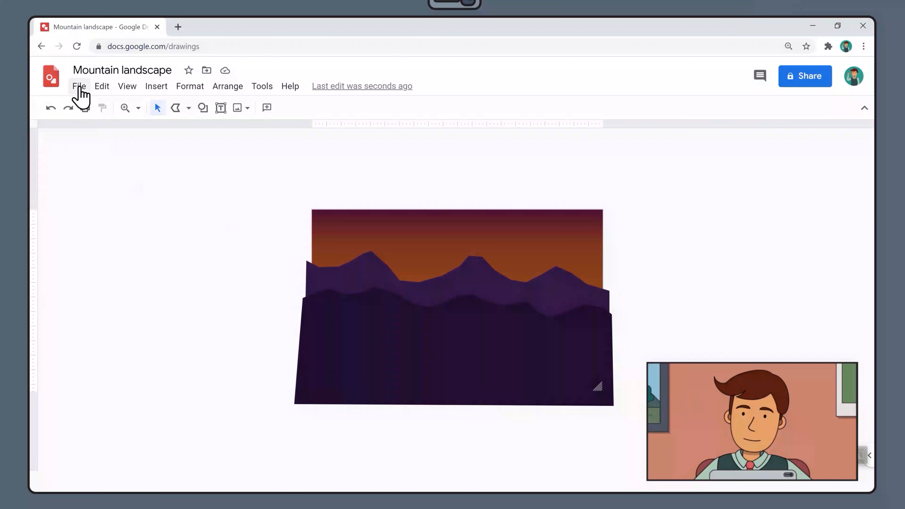
left_click(79, 86)
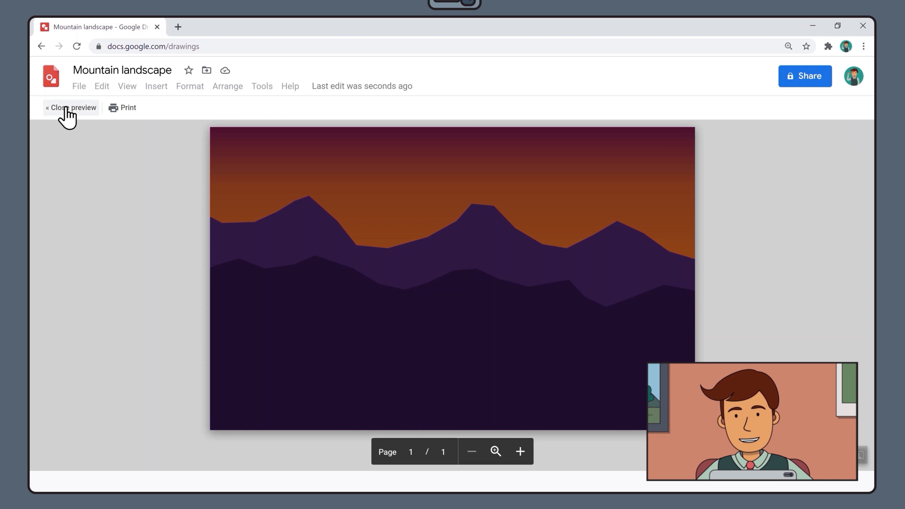
left_click(71, 108)
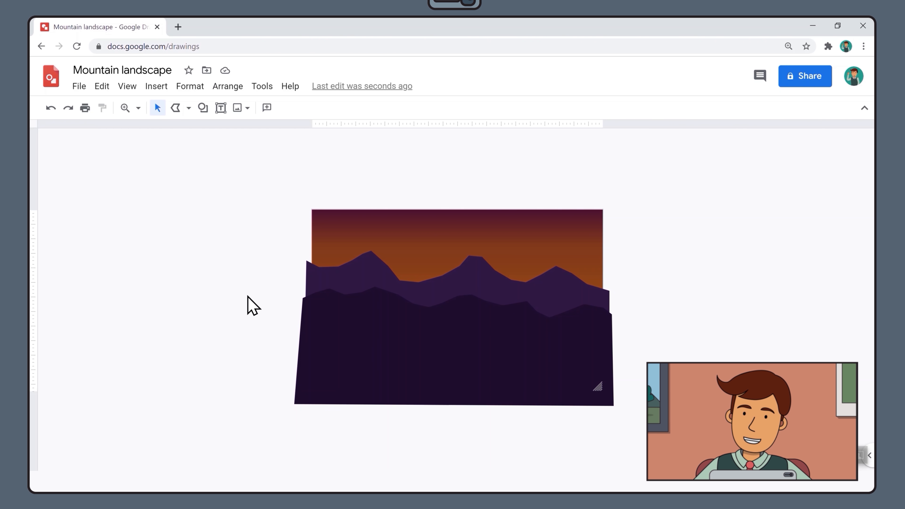
Draw a third ridge in front and fill it with a saved dark purple.
left_click_drag(299, 319, 344, 317)
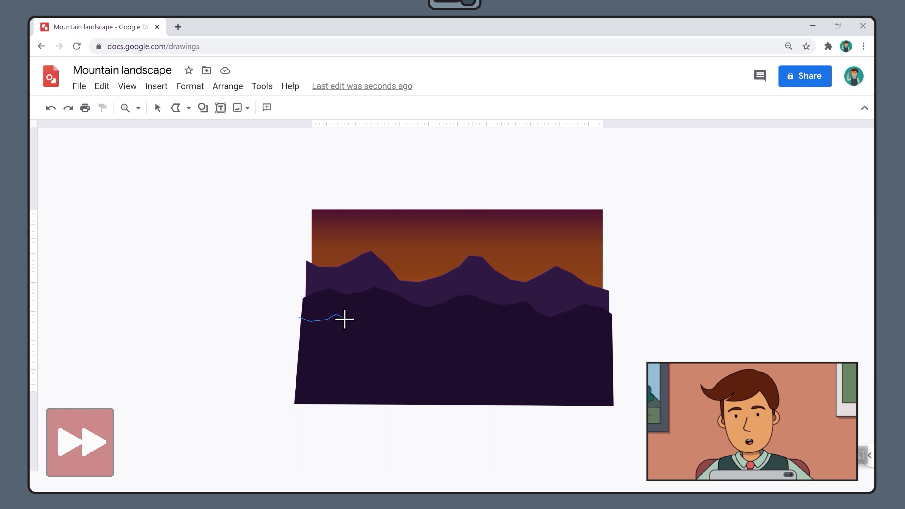
left_click_drag(344, 319, 472, 316)
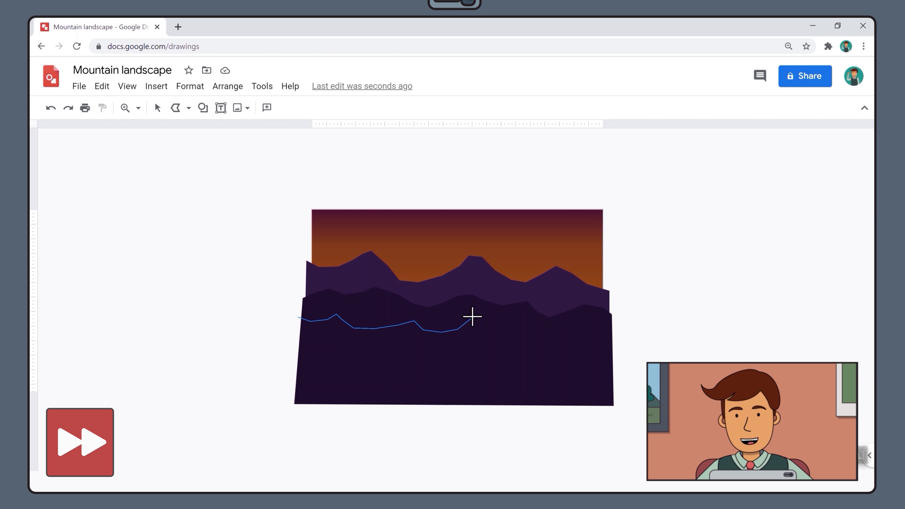
left_click_drag(474, 315, 623, 387)
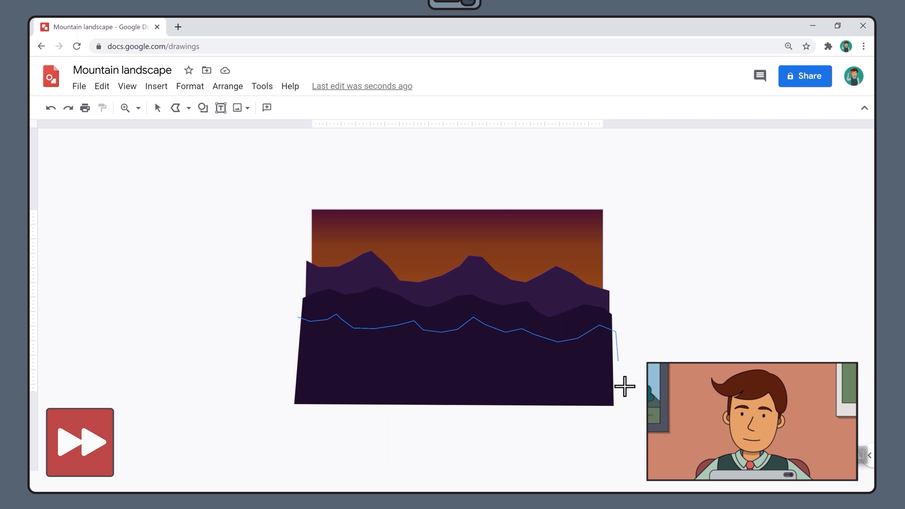
left_click(266, 108)
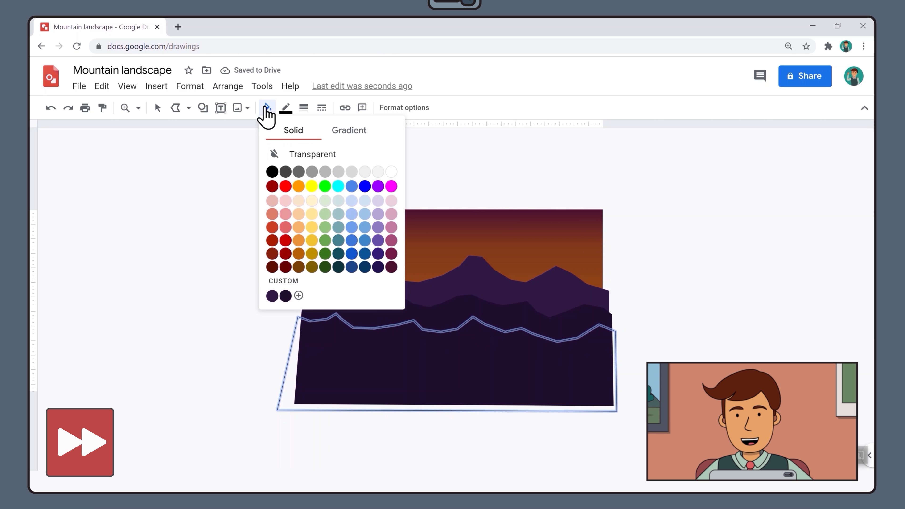
left_click(285, 295)
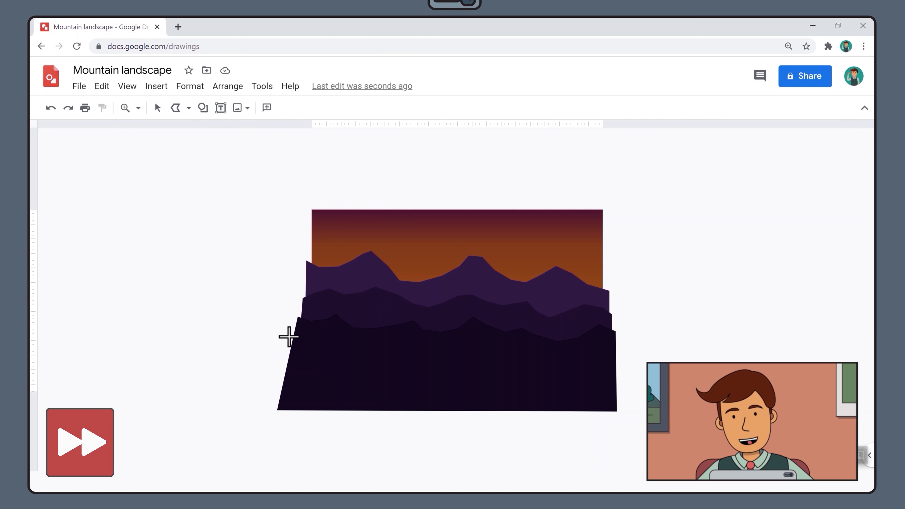
Draw the frontmost mountain shape and fill it with near-black custom #09030e.
left_click_drag(288, 337, 591, 362)
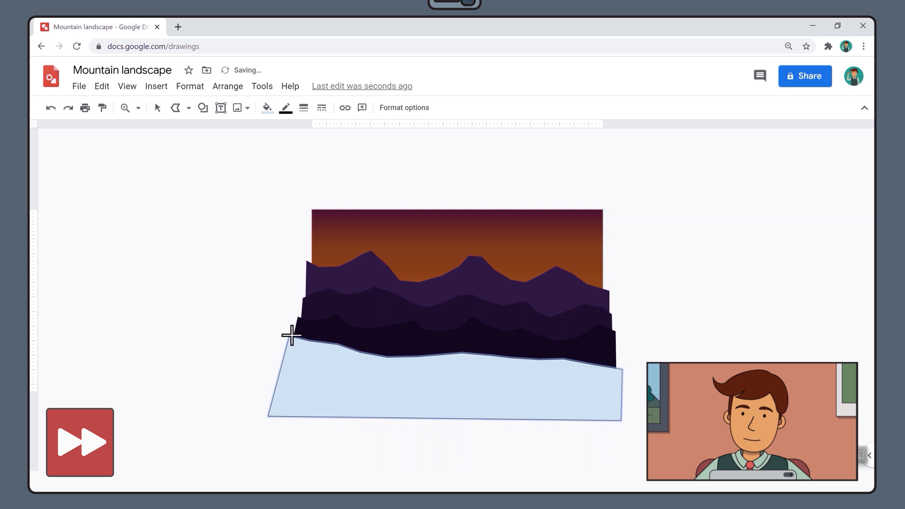
left_click(266, 108)
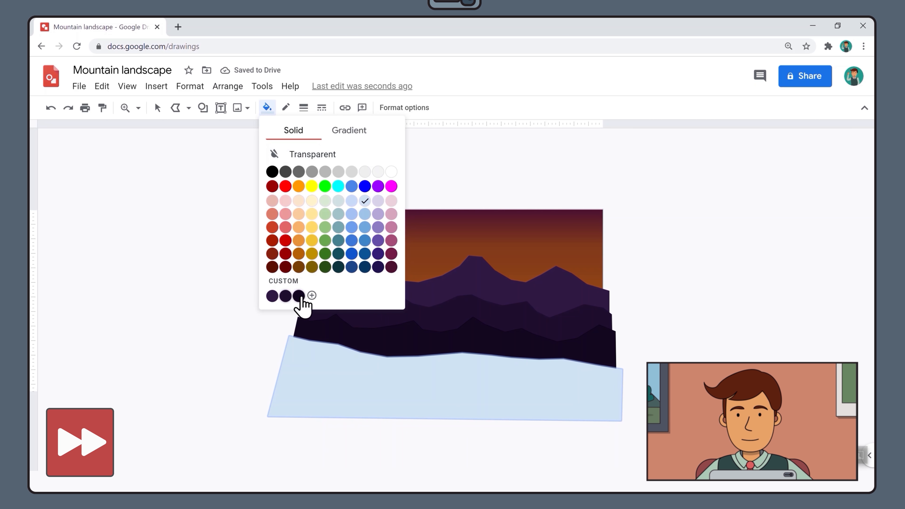
left_click(312, 295)
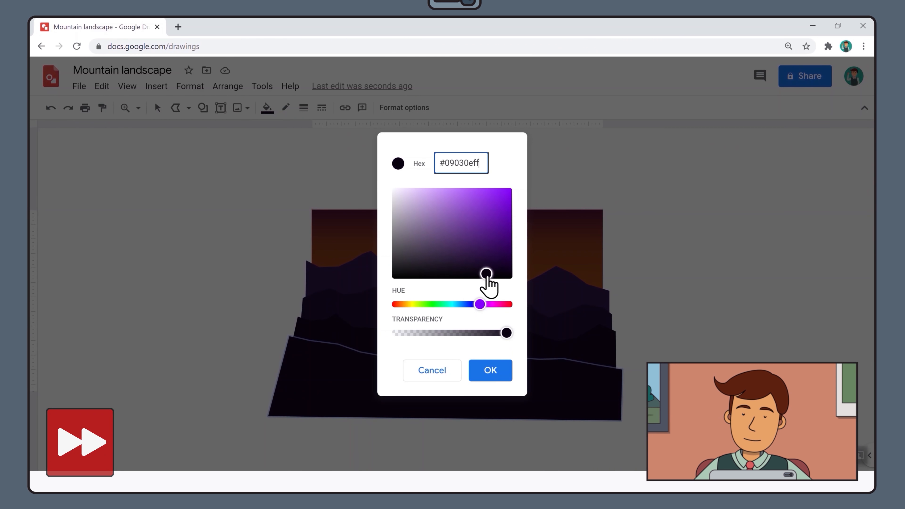
left_click(490, 371)
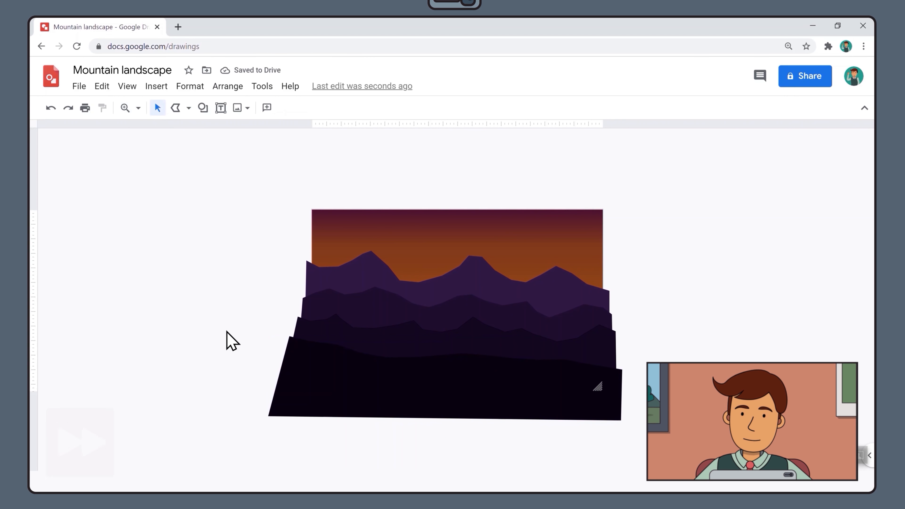
Zoom to fit, inspect a ridge's points, then clear the selection.
left_click(126, 85)
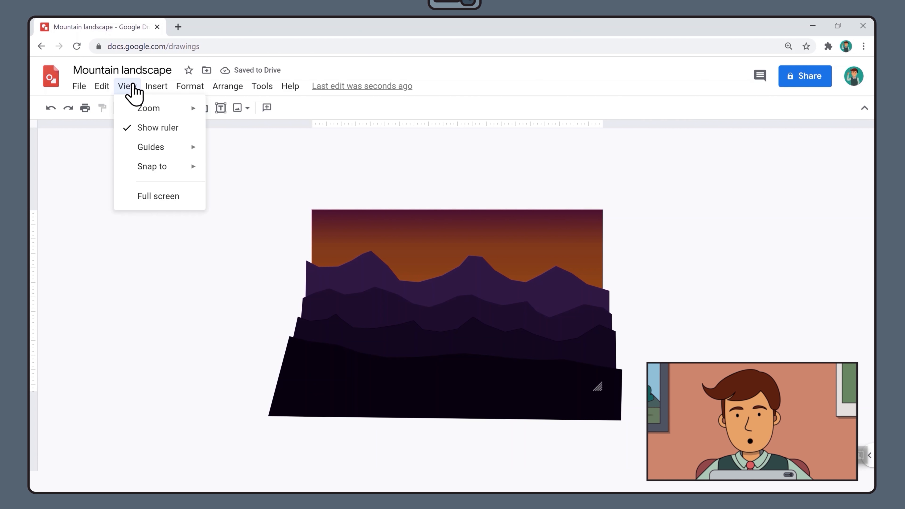
mouse_move(148, 108)
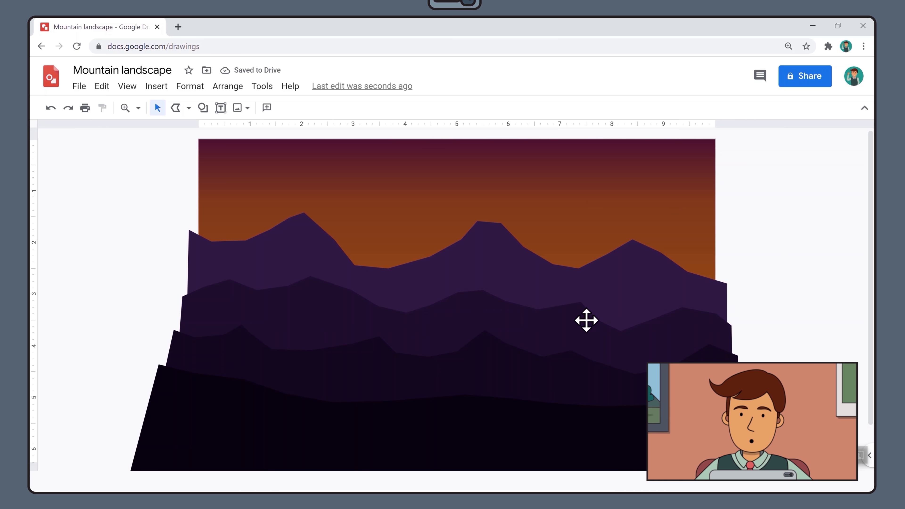
left_click(586, 320)
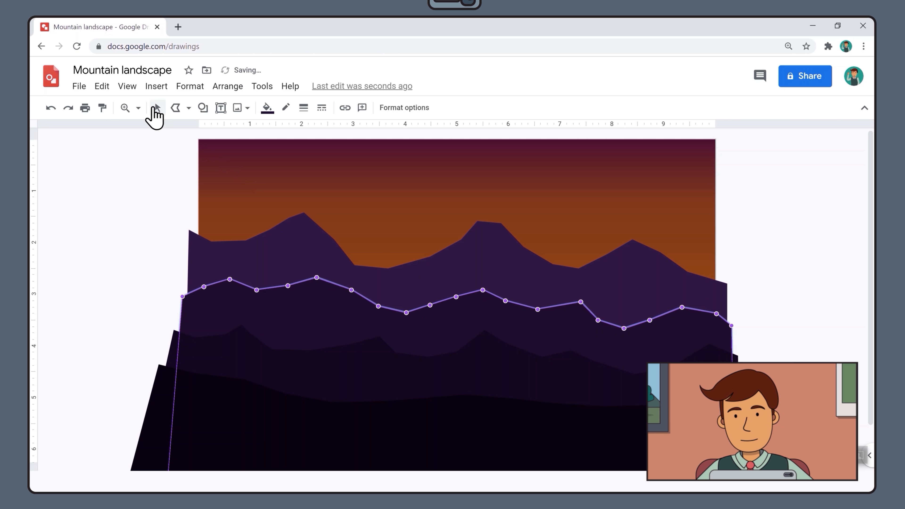
left_click(146, 204)
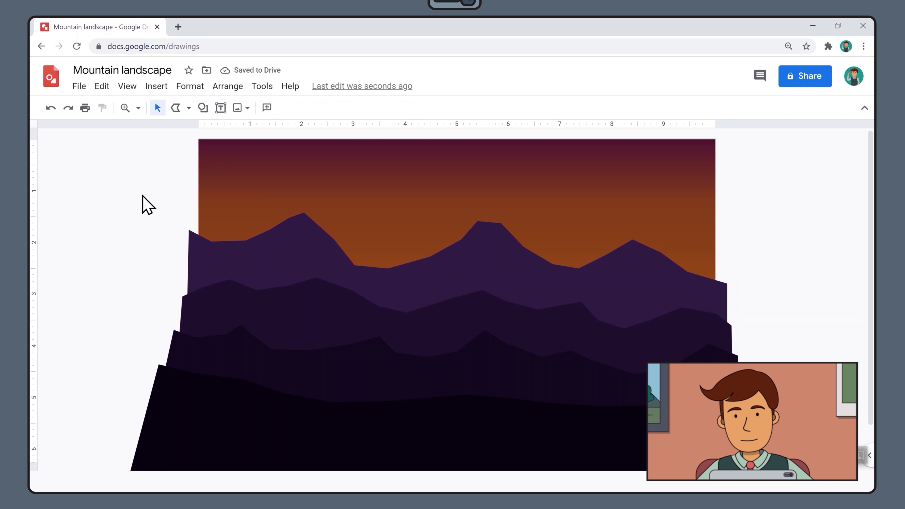
left_click(126, 85)
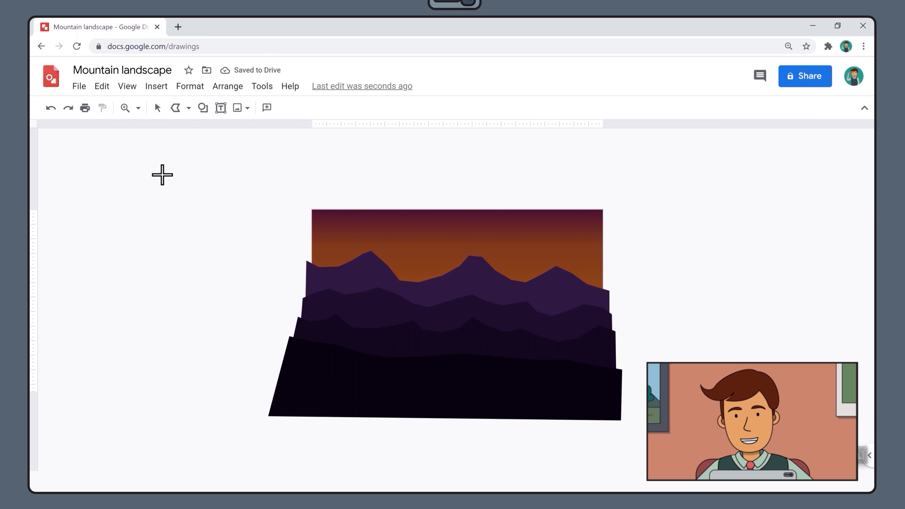
Draw a tall narrow polyline trunk, make its outline transparent and fill it near-black.
left_click_drag(160, 186, 157, 274)
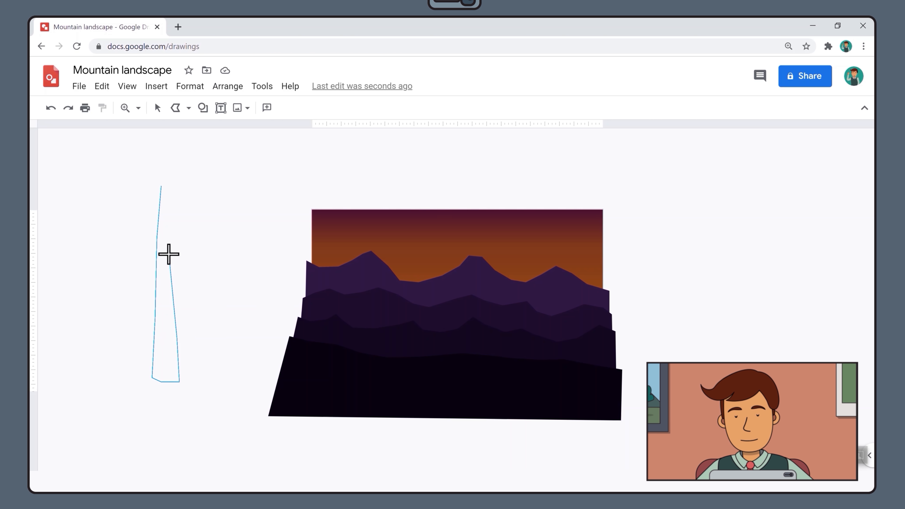
left_click(169, 253)
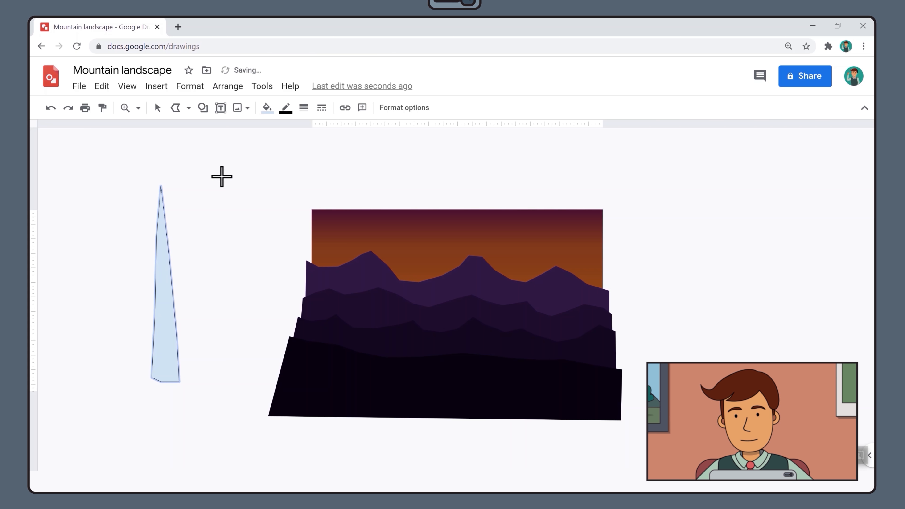
left_click(284, 108)
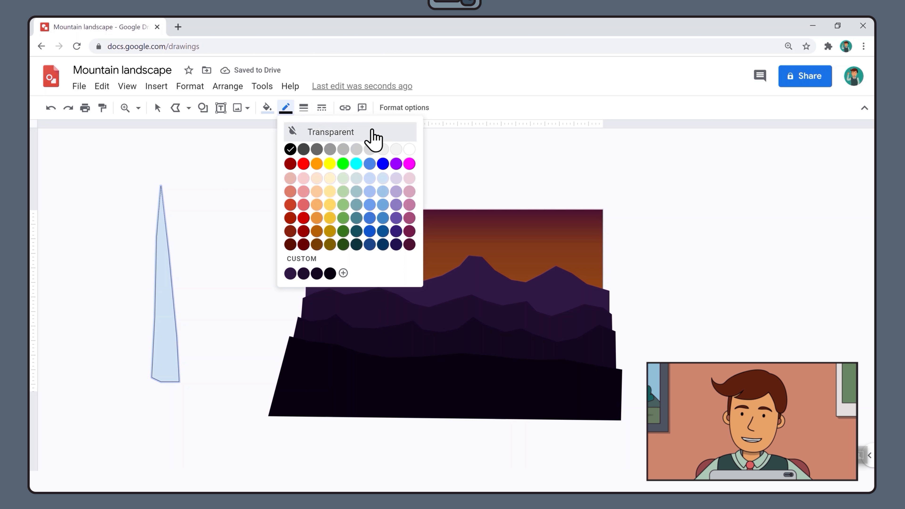
left_click(266, 108)
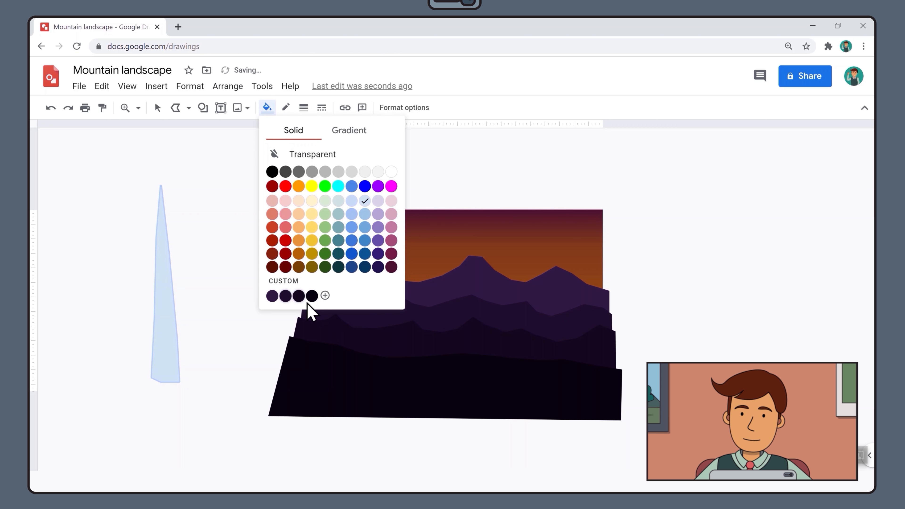
left_click(312, 296)
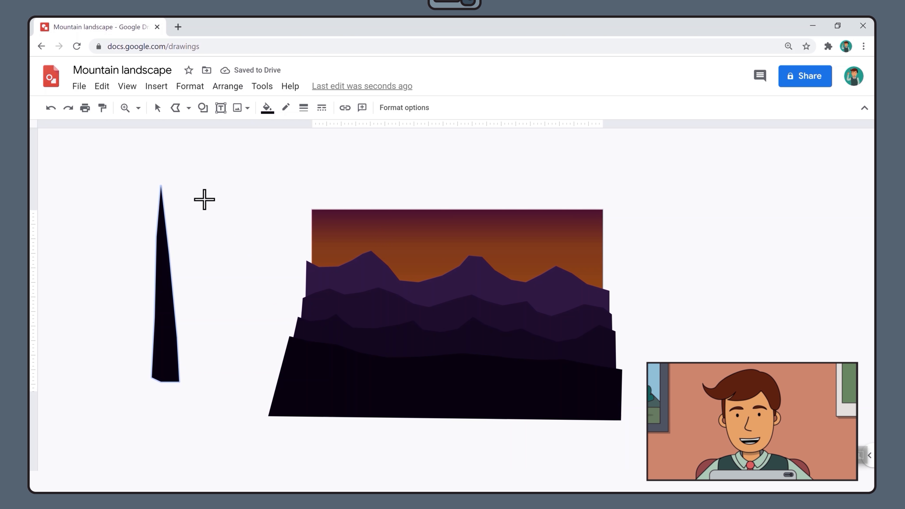
mouse_move(134, 304)
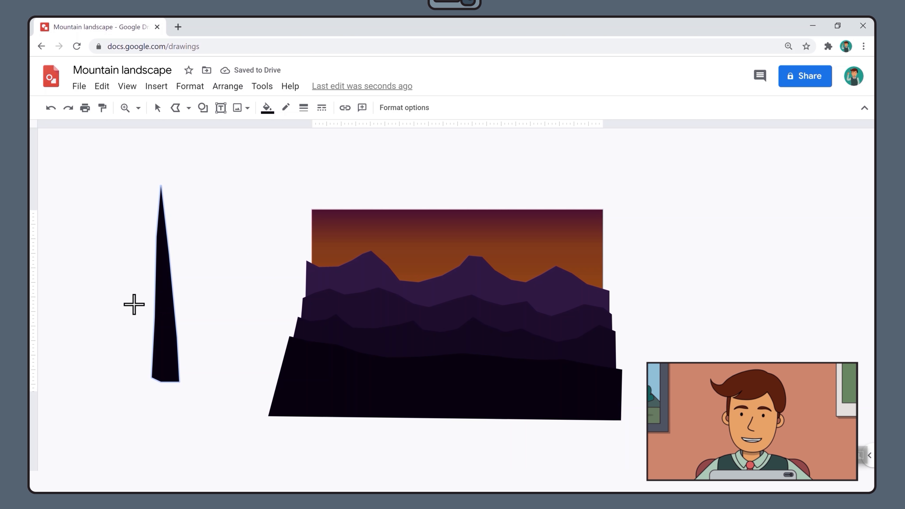
mouse_move(159, 315)
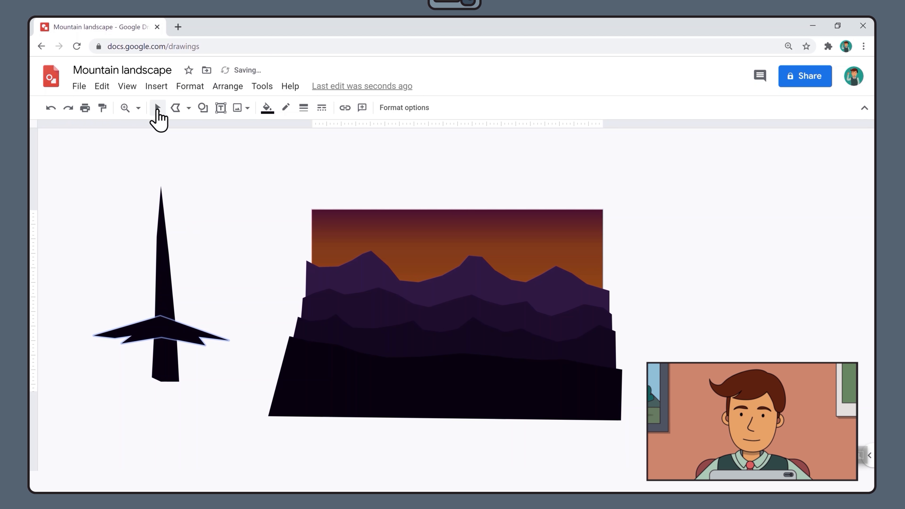
Copy the branch shape and paste copies, placing one higher up the trunk.
left_click(158, 108)
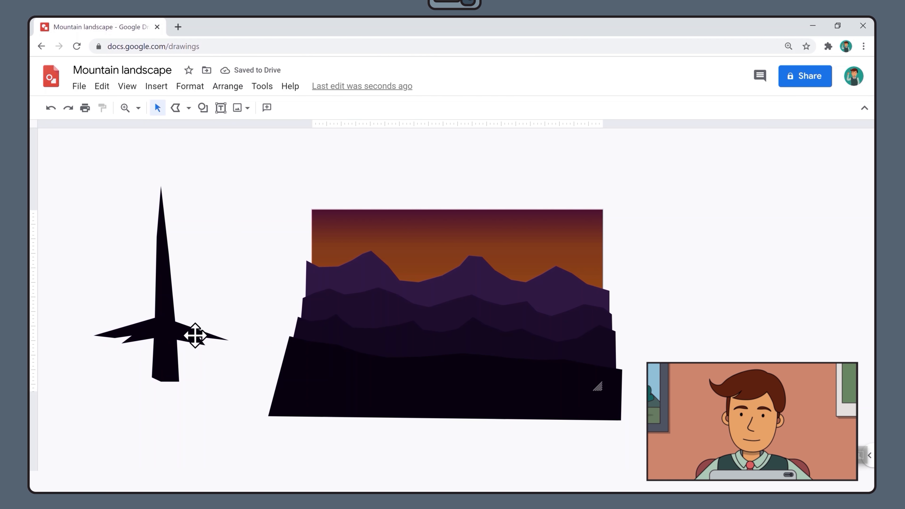
right_click(195, 336)
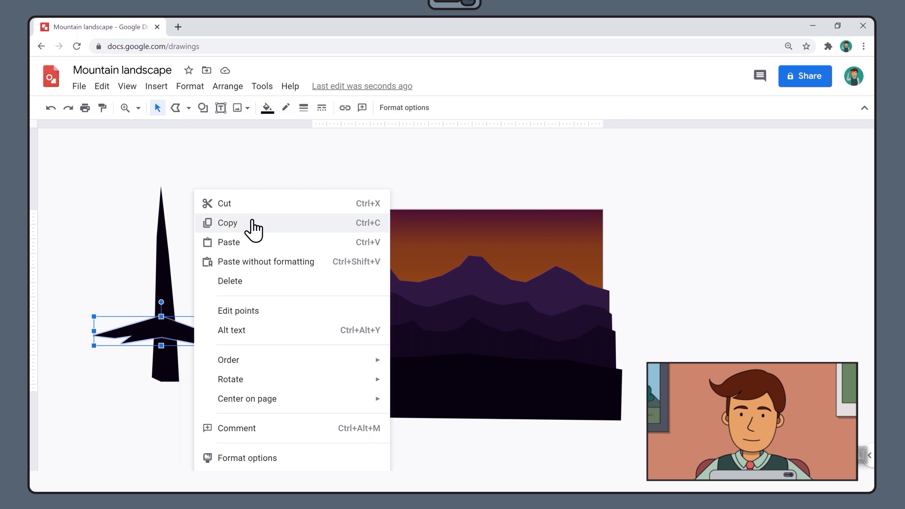
left_click(227, 223)
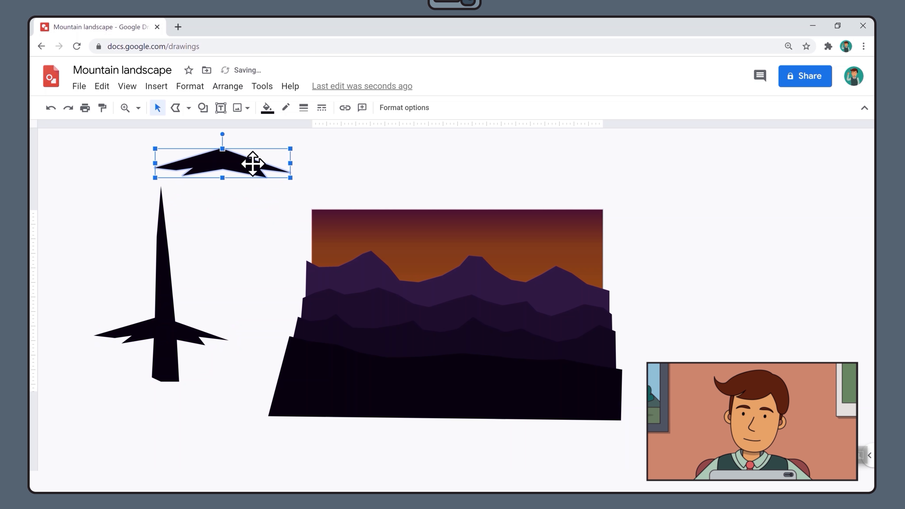
mouse_move(261, 167)
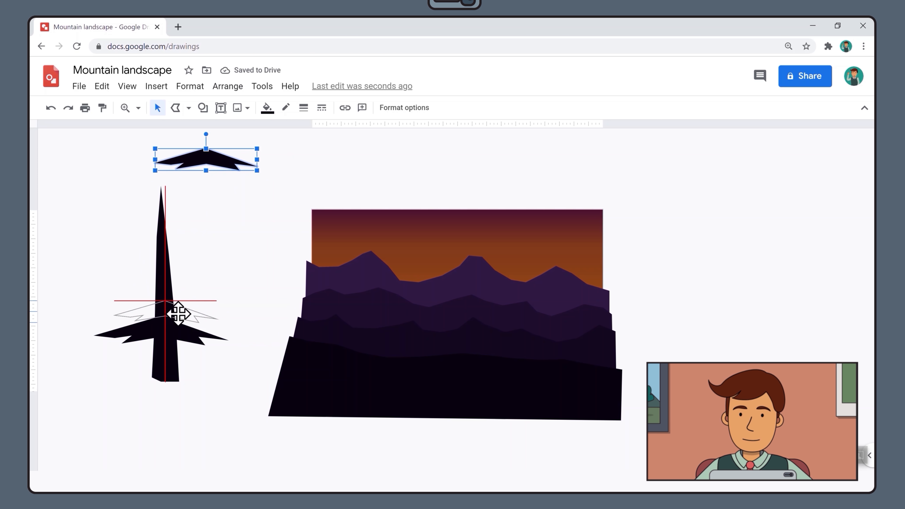
left_click_drag(206, 157, 170, 312)
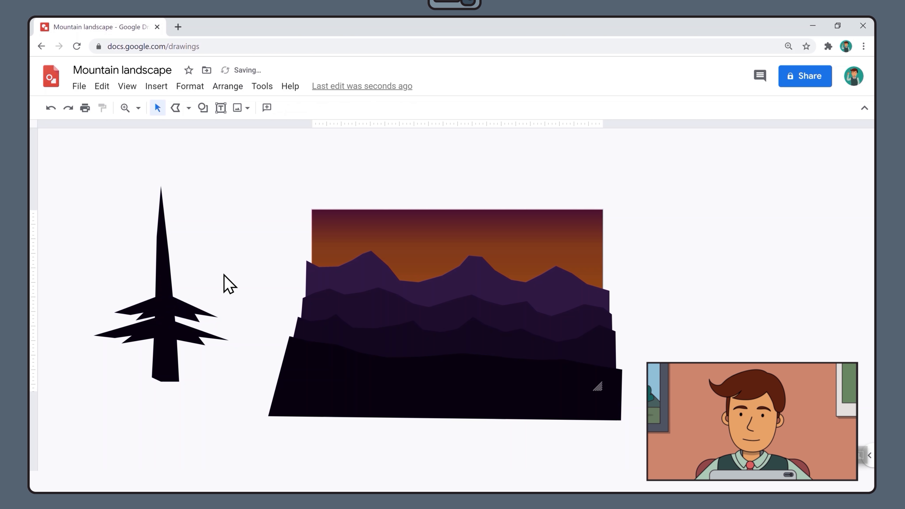
right_click(227, 284)
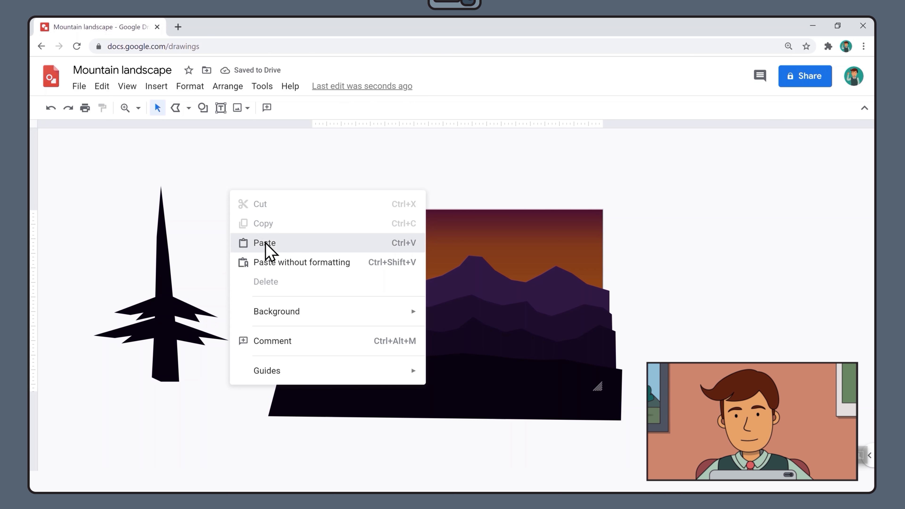
left_click(264, 242)
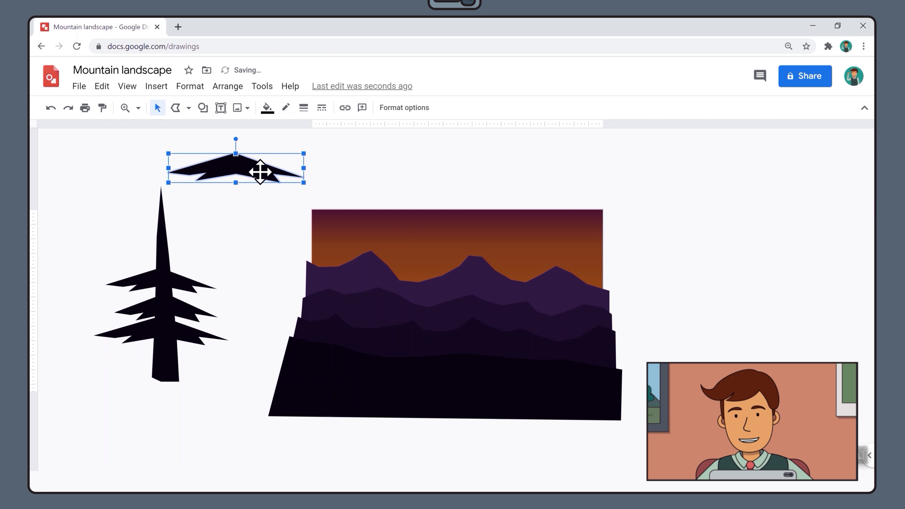
Resize and stack branch tiers along the trunk, flipping the small top branch horizontally.
right_click(260, 171)
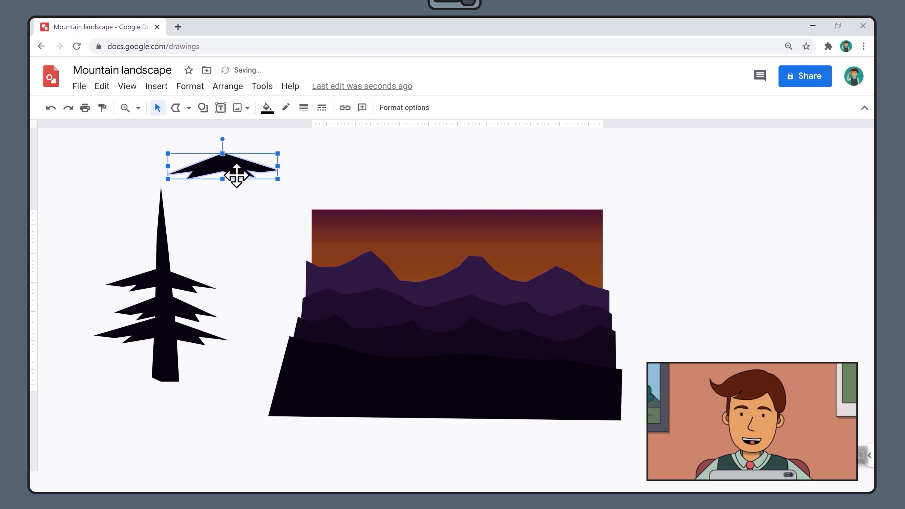
left_click_drag(236, 173, 179, 254)
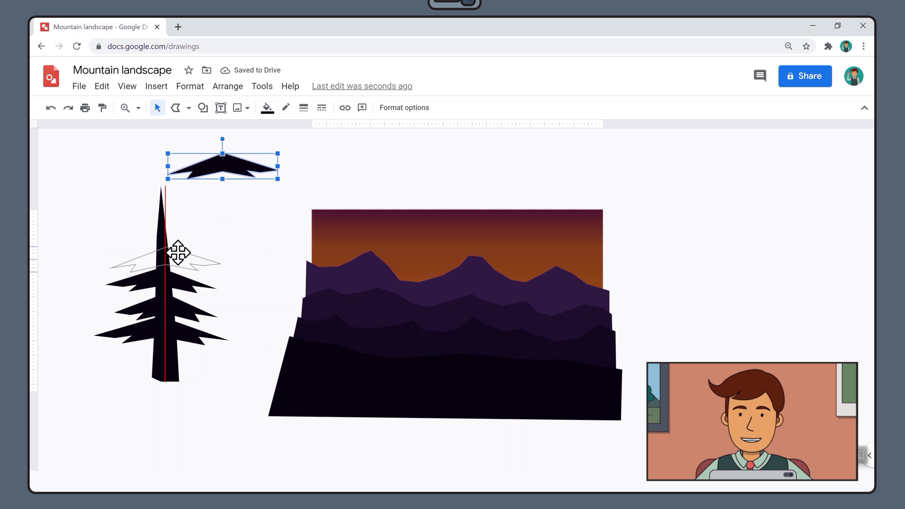
left_click_drag(222, 164, 169, 253)
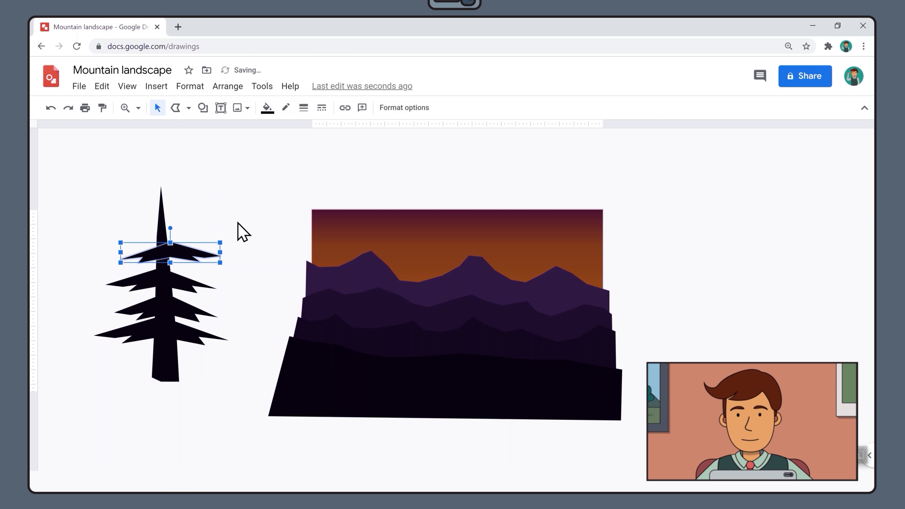
left_click_drag(169, 251, 236, 163)
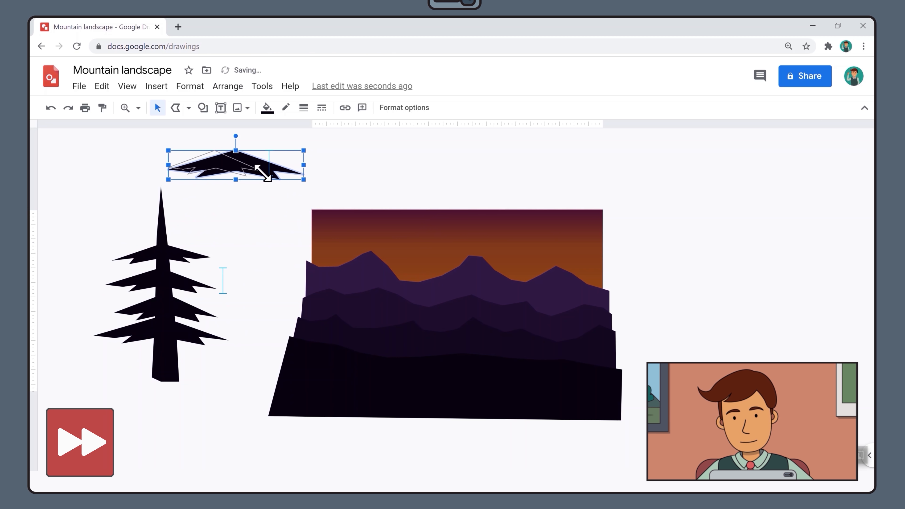
left_click_drag(235, 164, 185, 355)
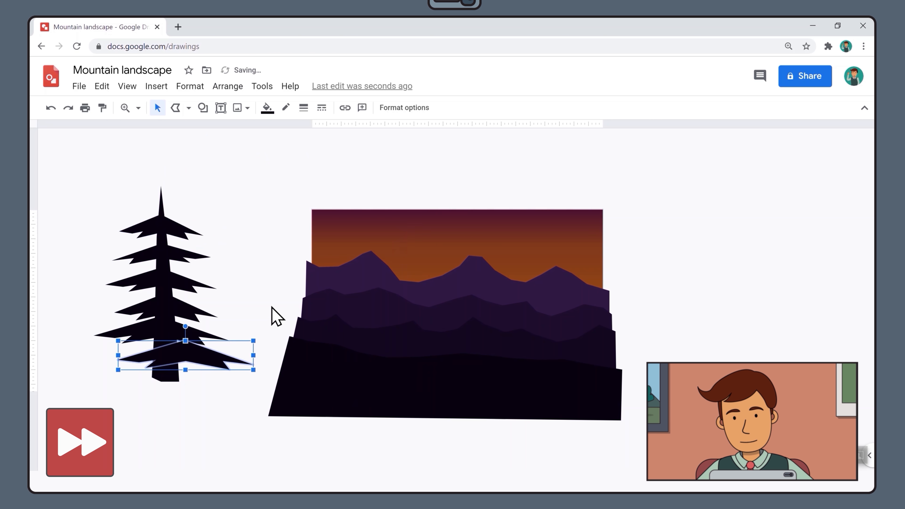
right_click(184, 339)
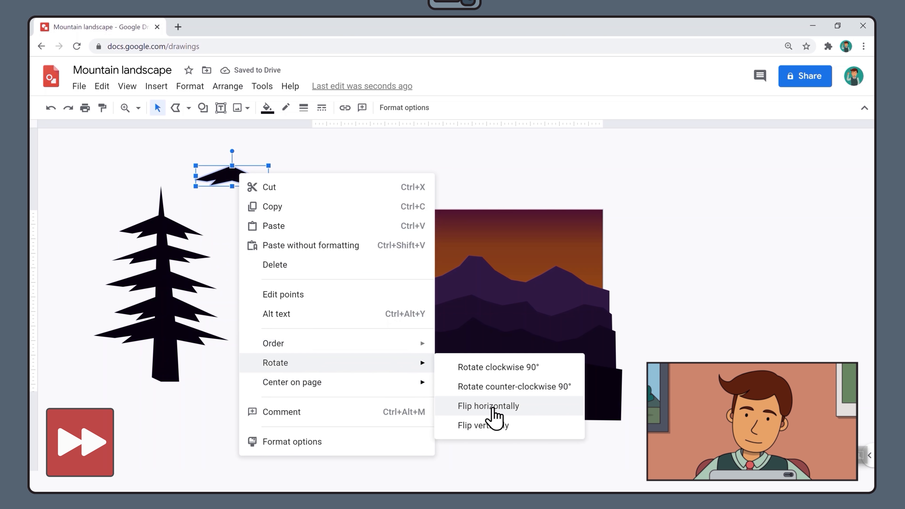
left_click(488, 406)
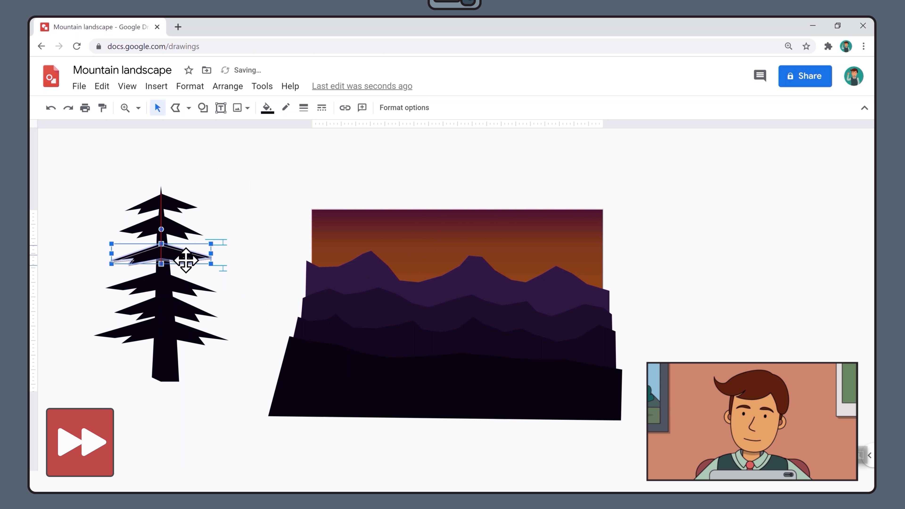
Select all the pine tree pieces and group them into one object.
left_click(242, 397)
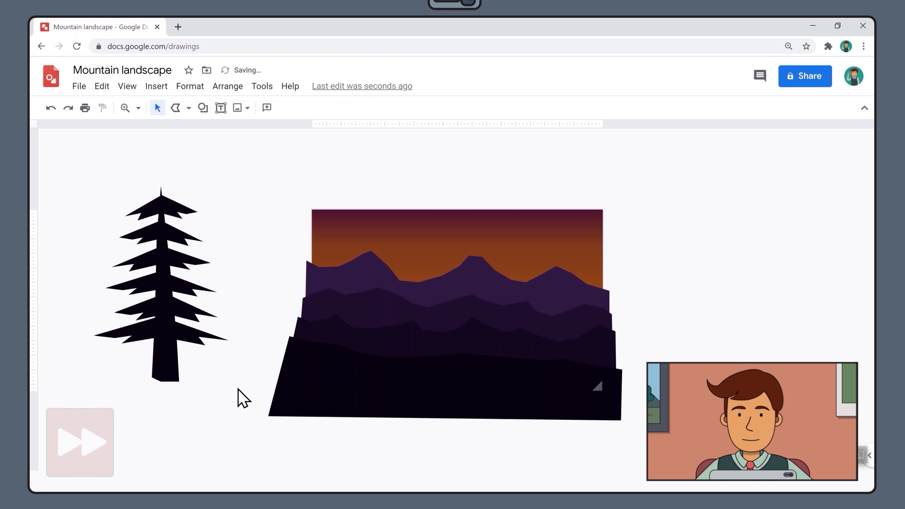
left_click(161, 283)
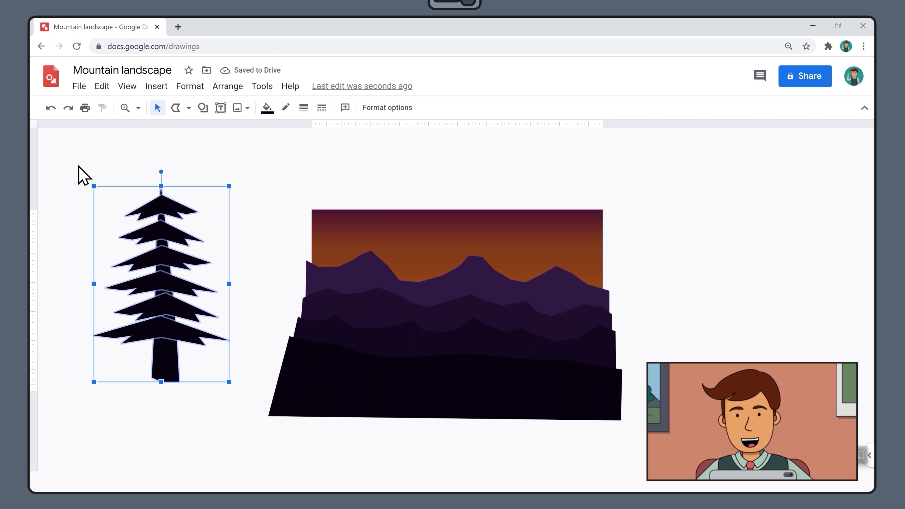
mouse_move(162, 198)
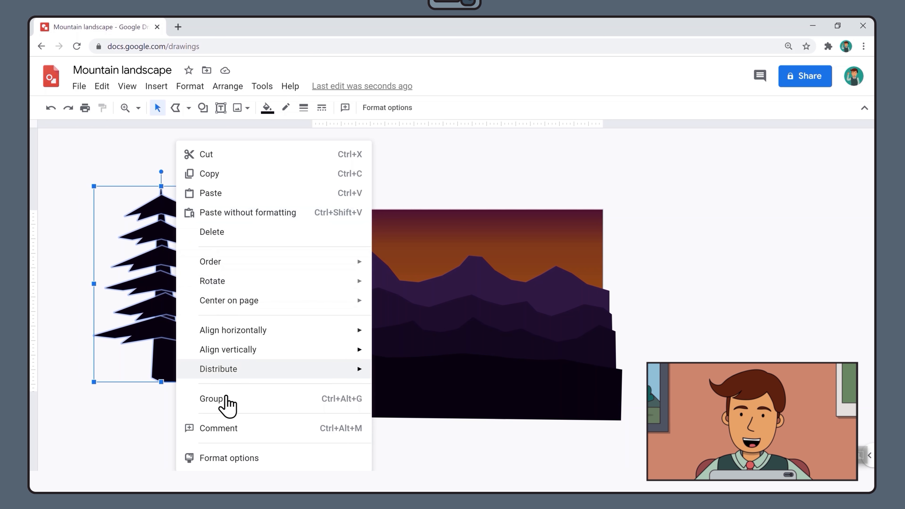
left_click(211, 398)
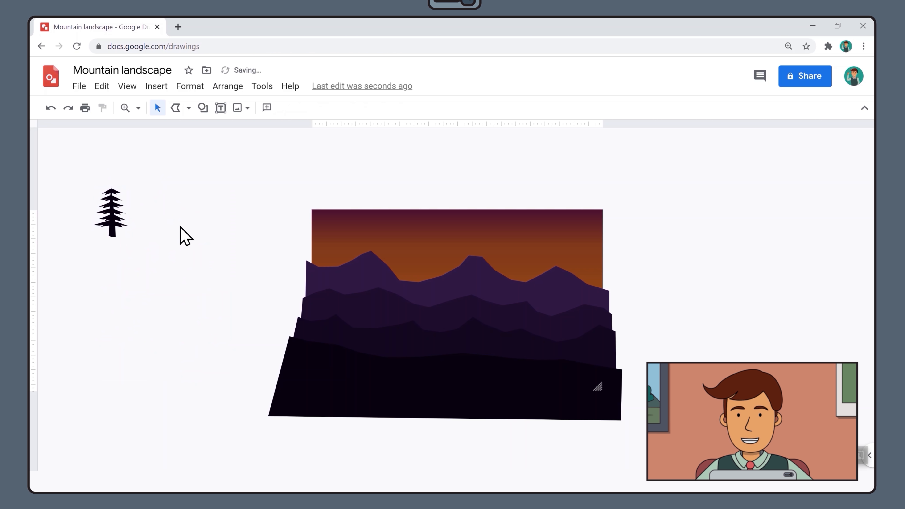
mouse_move(122, 202)
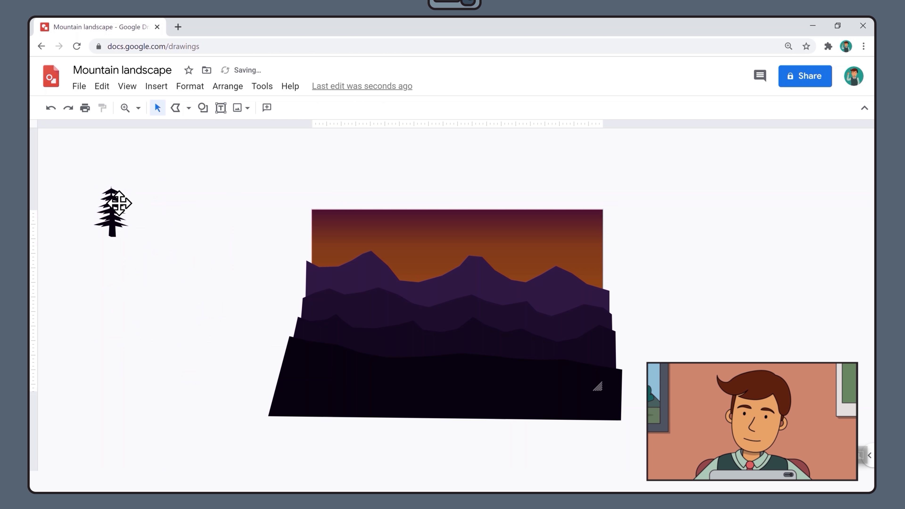
Paste tree copies into a row beside the others and group the trees into one forest cluster.
right_click(111, 211)
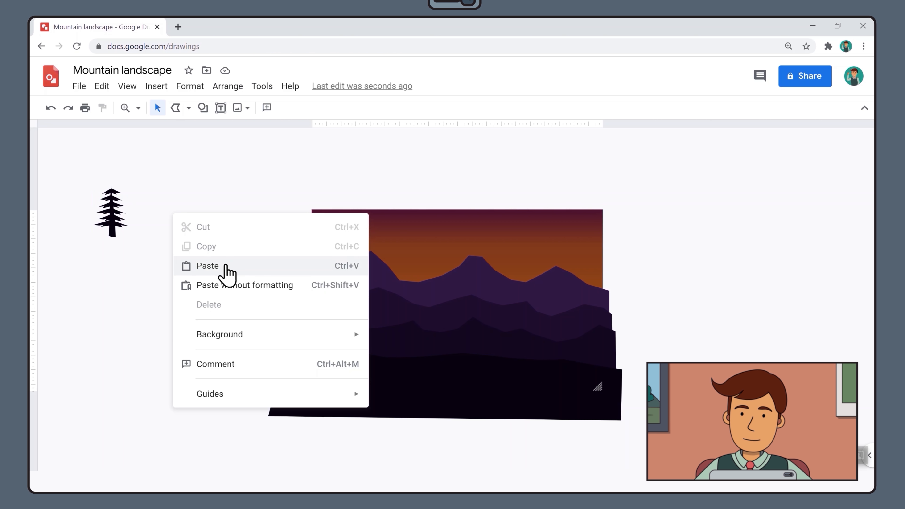
left_click(207, 265)
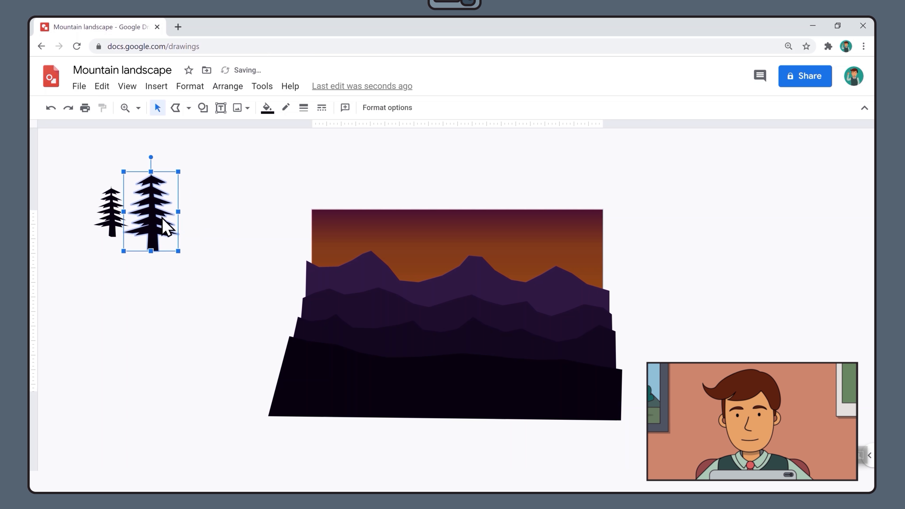
right_click(151, 226)
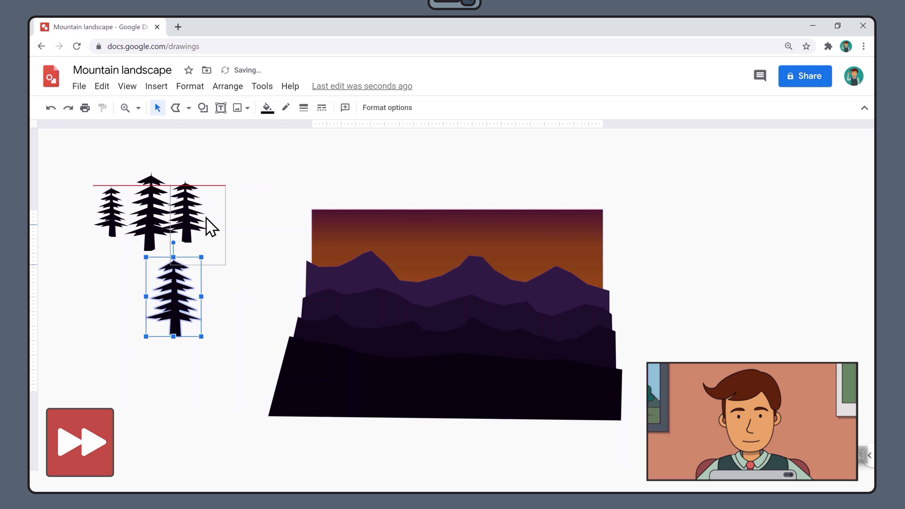
left_click_drag(173, 297, 128, 225)
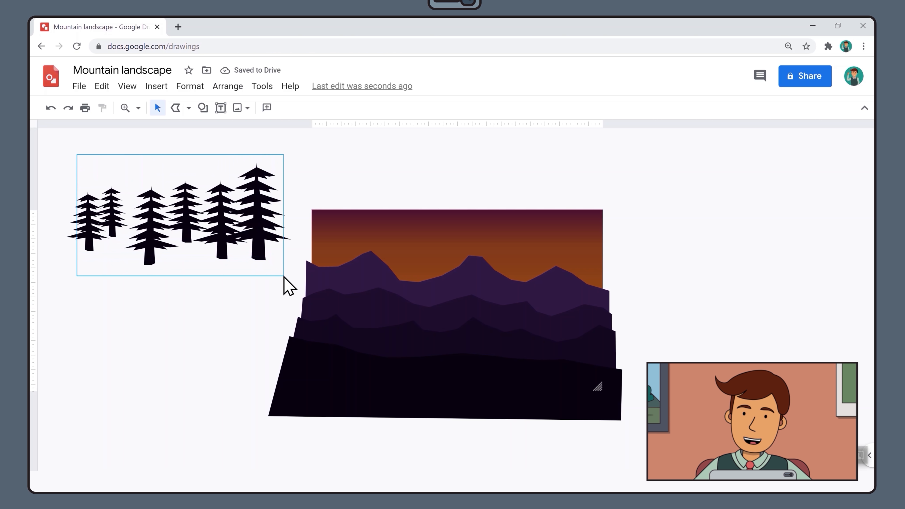
right_click(173, 219)
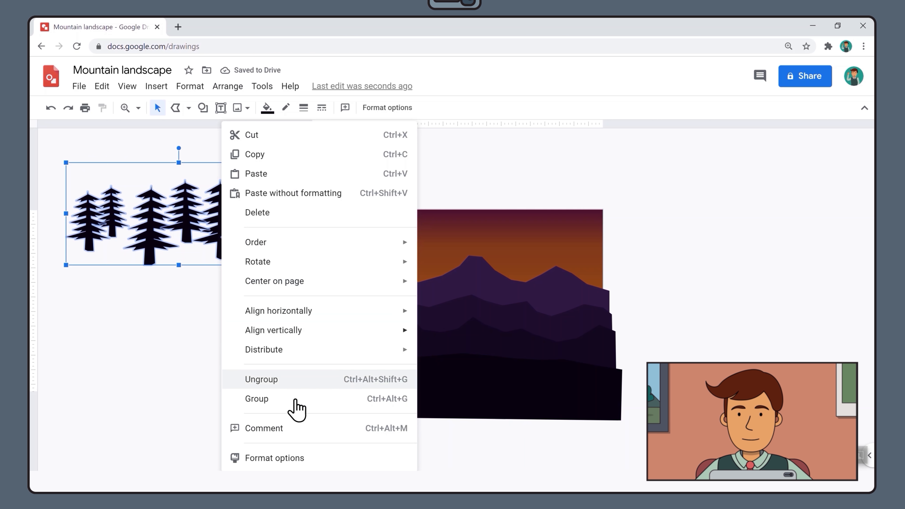
left_click(256, 399)
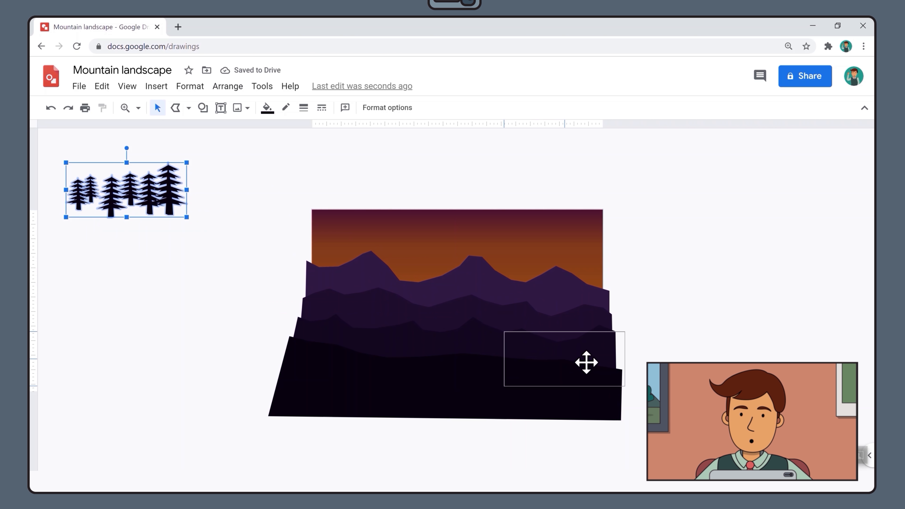
Place the tree group right of the mountains, a single tree on the left and small trees in the middle, then preview.
left_click_drag(126, 188, 541, 343)
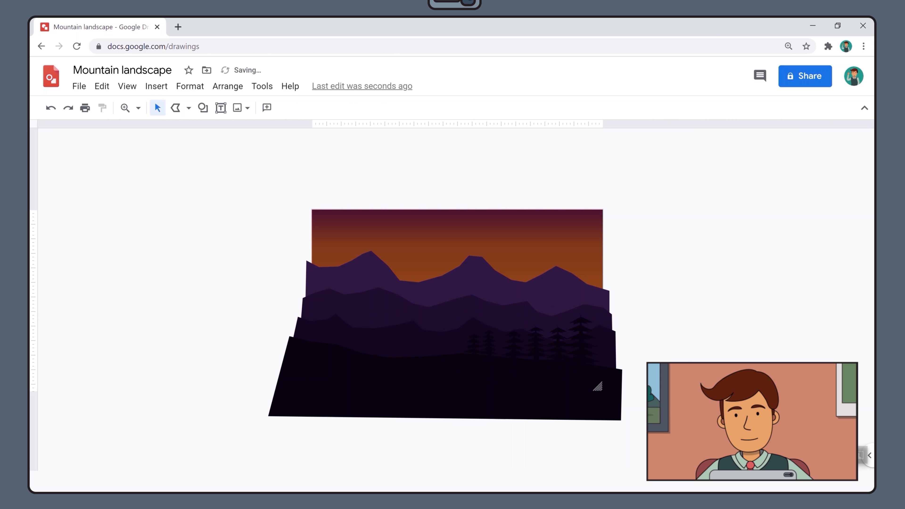
left_click(531, 345)
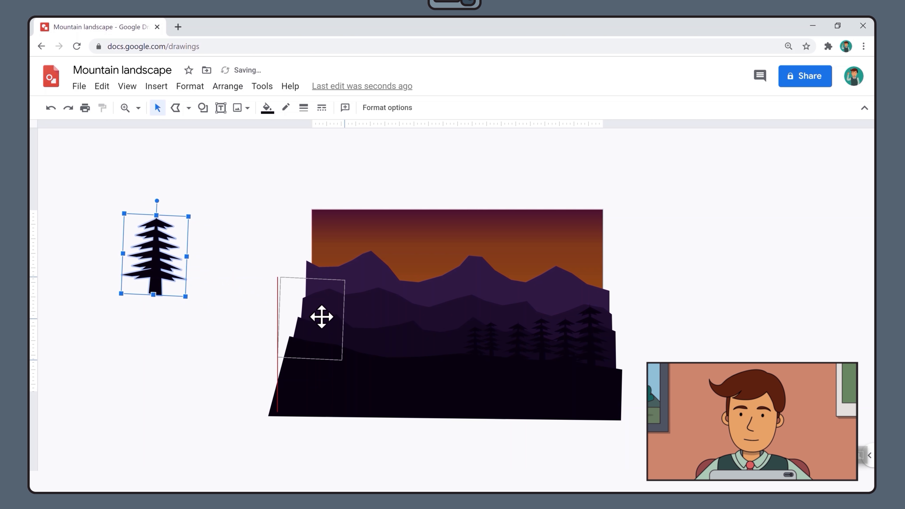
left_click_drag(154, 252, 346, 321)
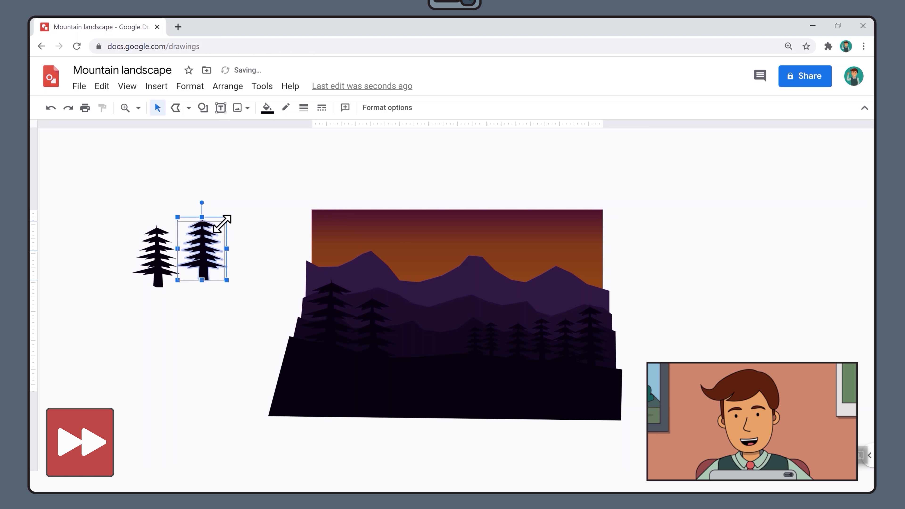
right_click(208, 260)
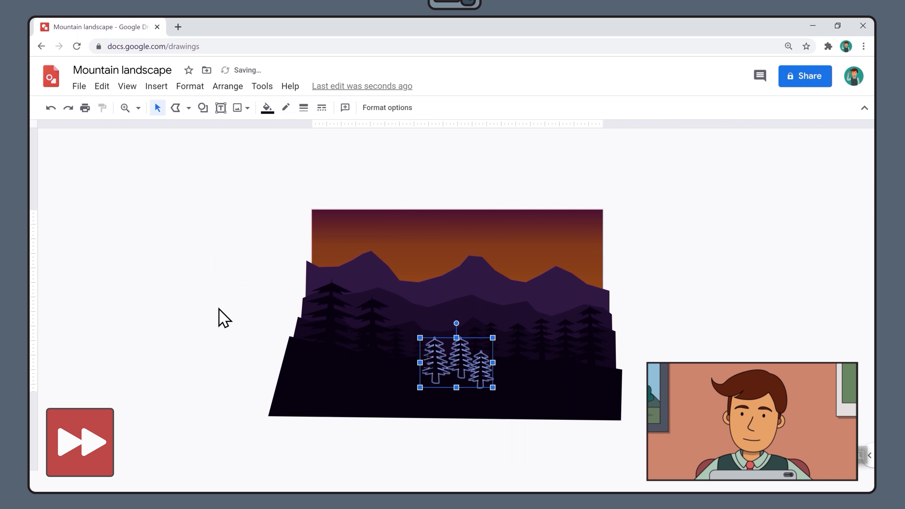
left_click_drag(456, 360, 330, 332)
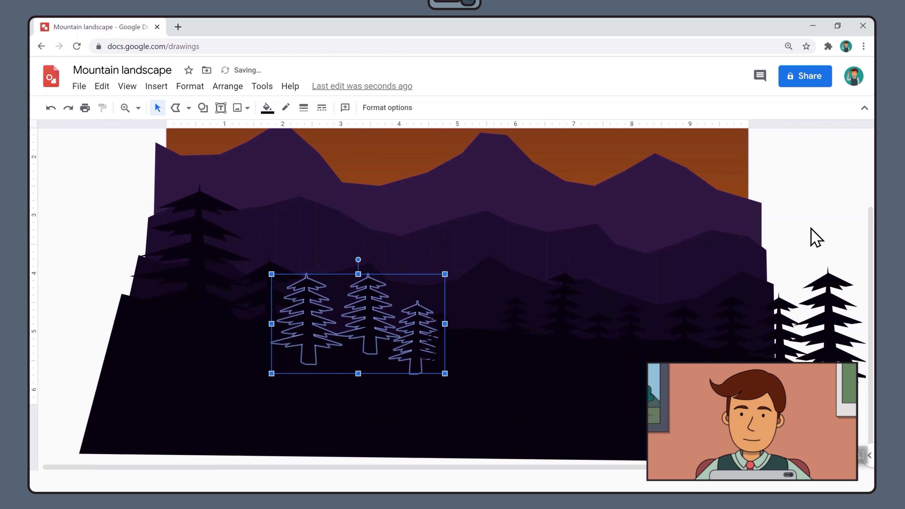
left_click(78, 86)
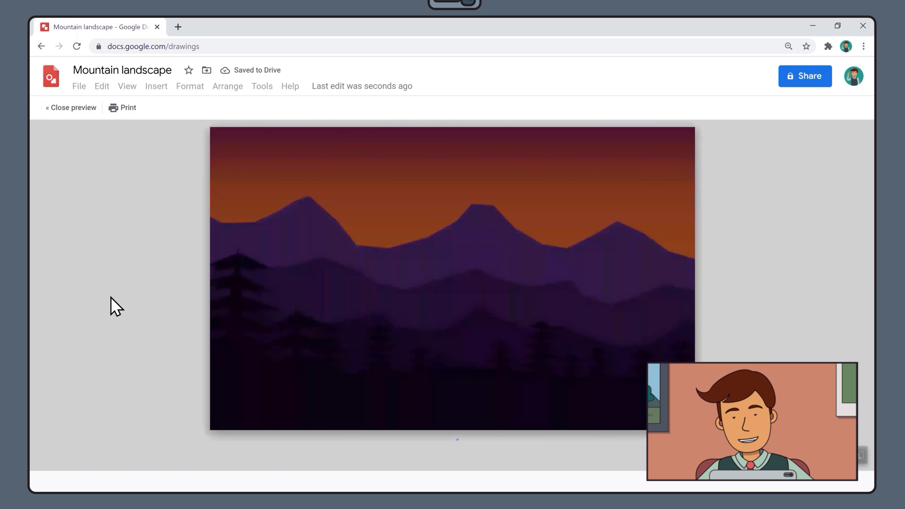
Close the preview and draw an oval circle to the left of the landscape.
left_click(70, 107)
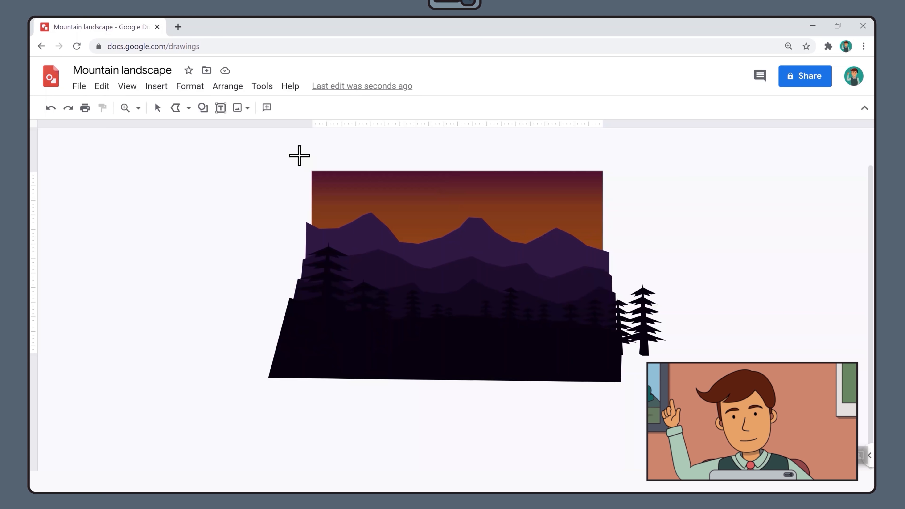
left_click(203, 108)
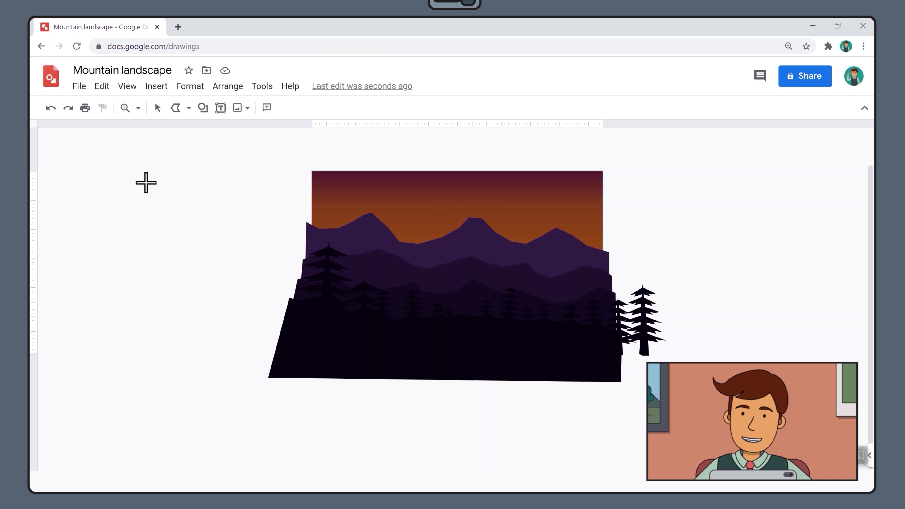
left_click_drag(146, 183, 196, 230)
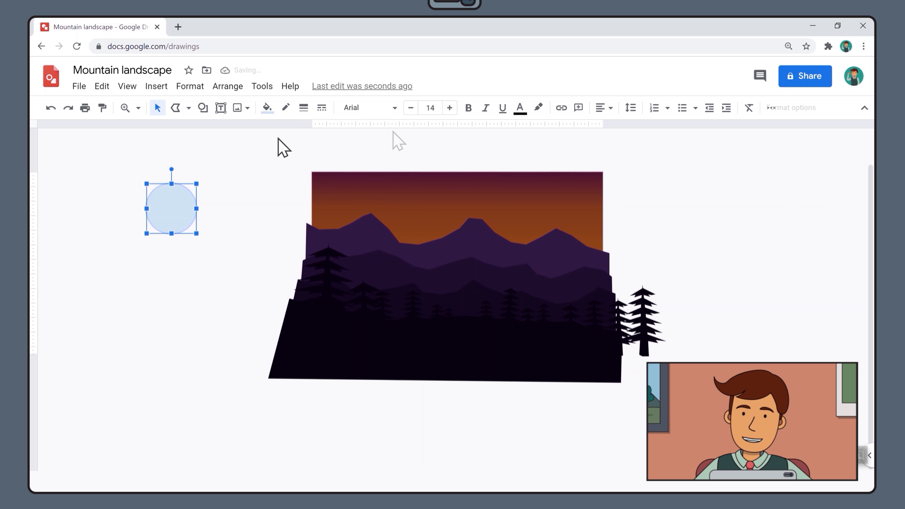
Start a custom gradient fill for the circle and set its type to Radial.
left_click(265, 107)
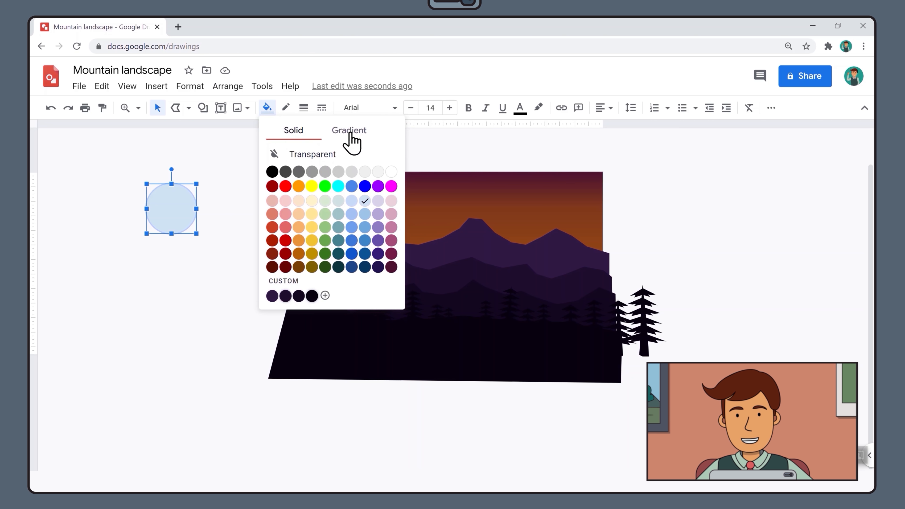
left_click(349, 130)
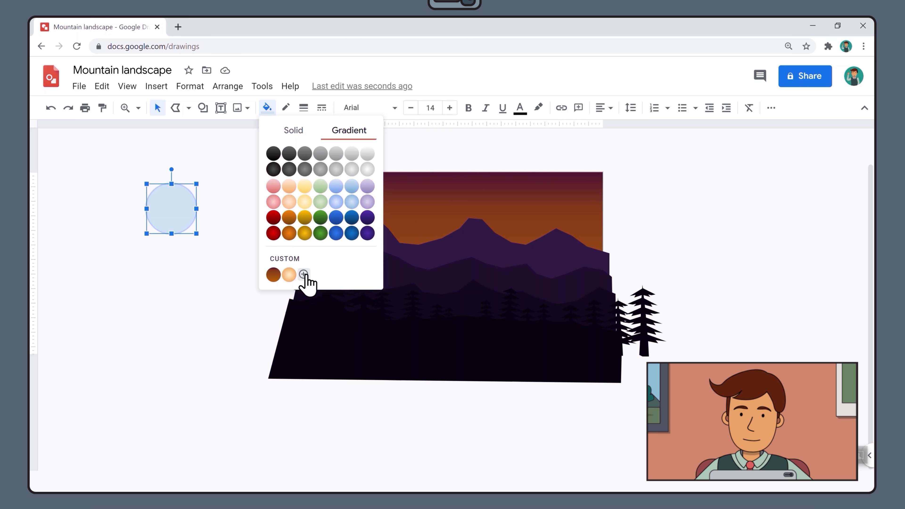
left_click(304, 274)
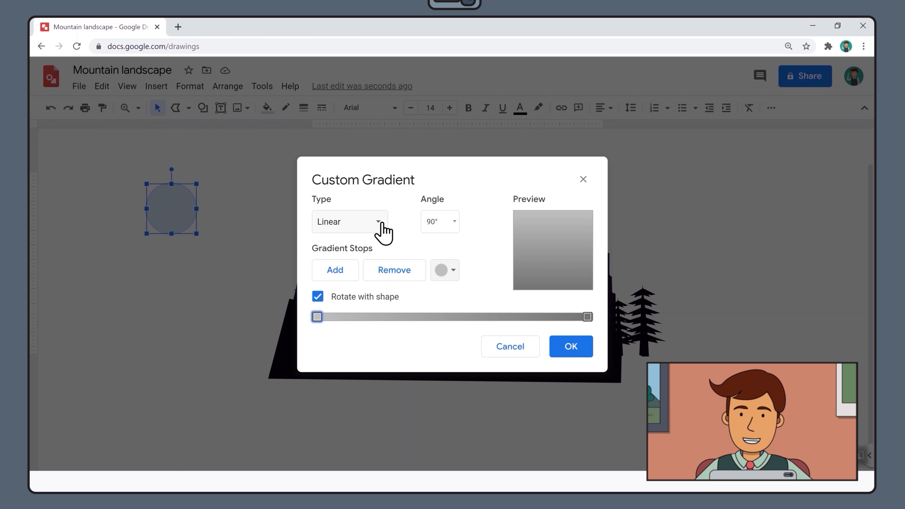
left_click(348, 222)
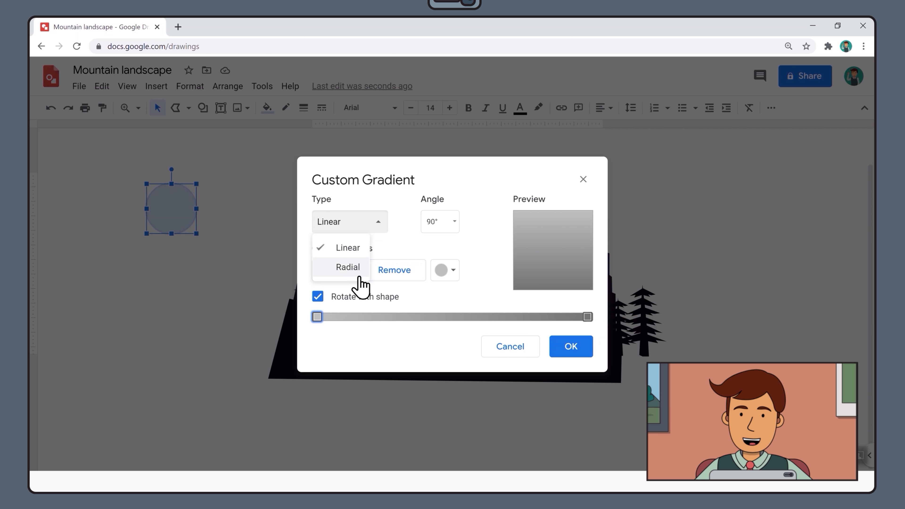
left_click(347, 266)
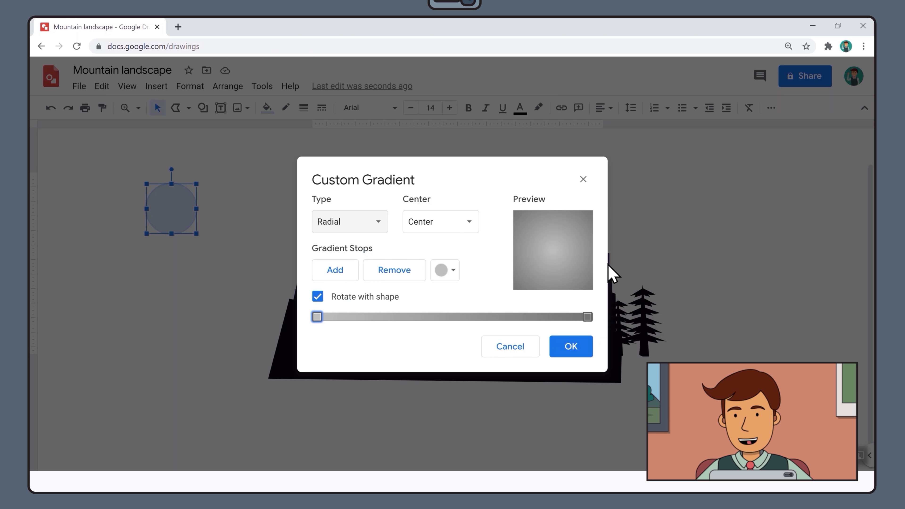
mouse_move(548, 324)
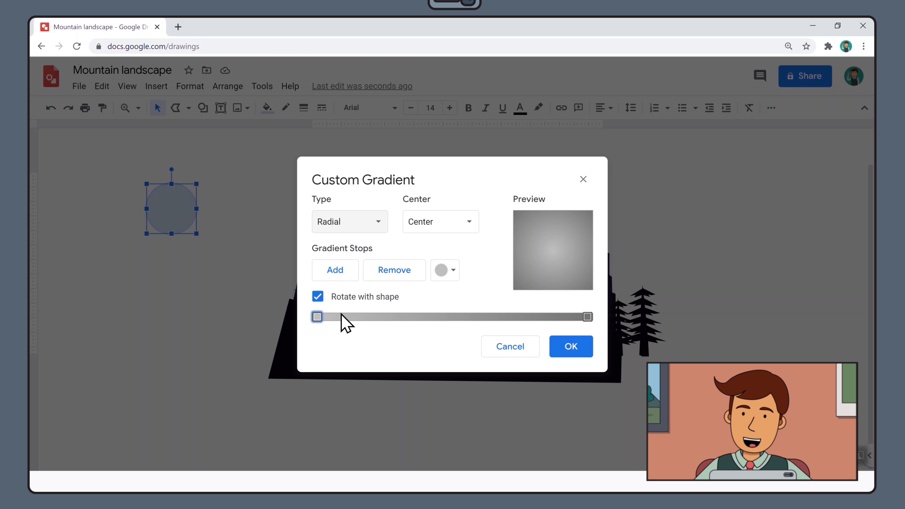
Set the inner stop pale cream and the outer stop orange, and apply the gradient.
left_click(445, 270)
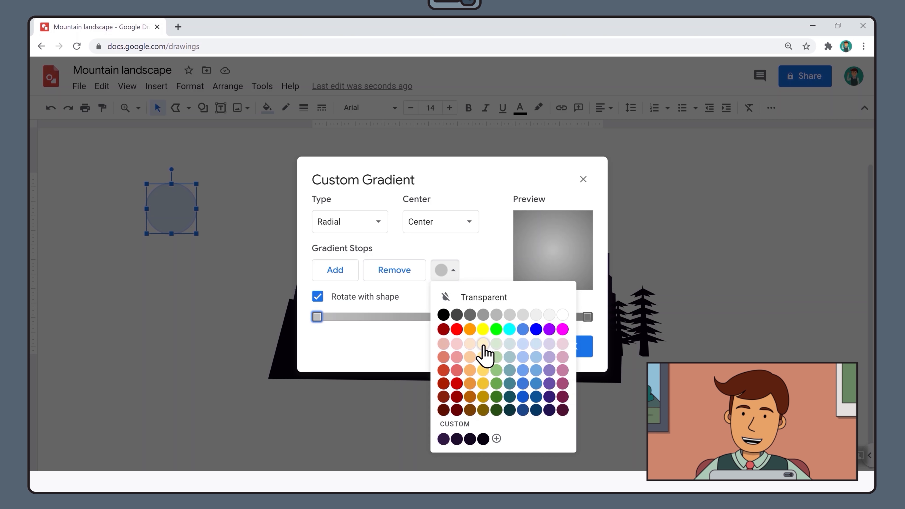
left_click(483, 343)
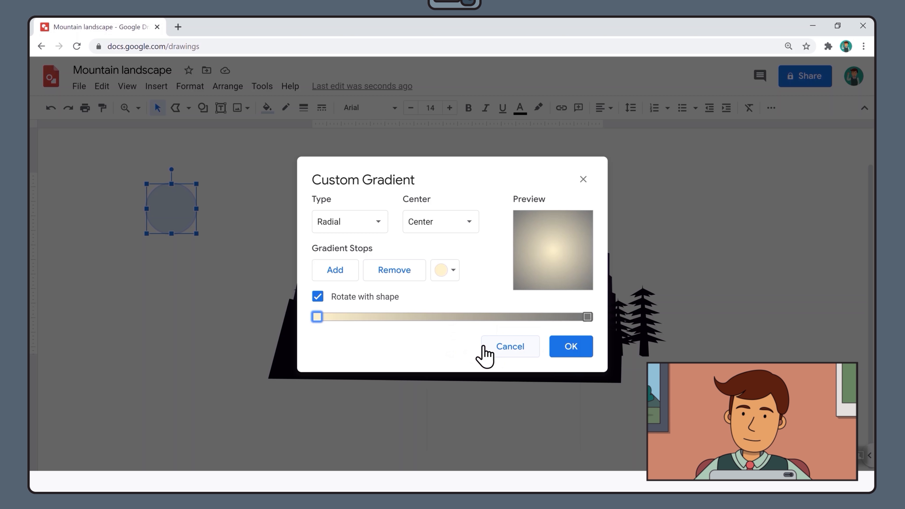
mouse_move(596, 327)
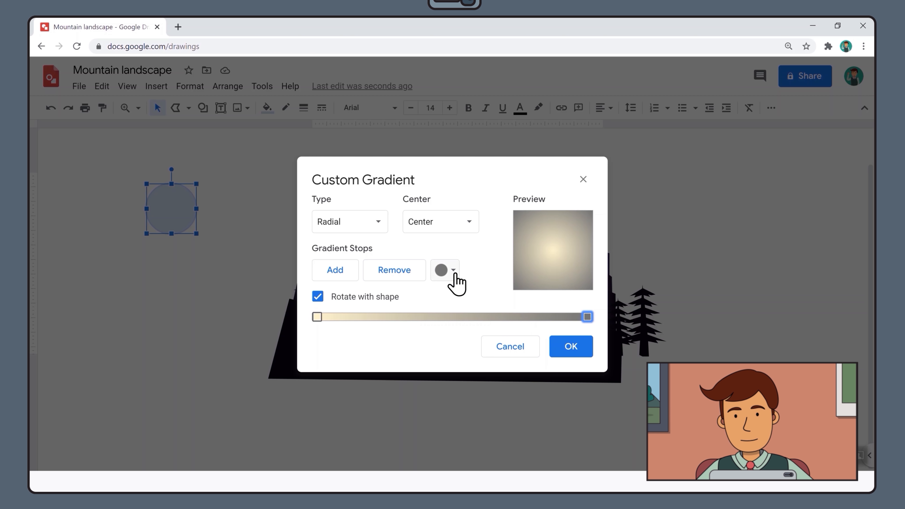
left_click(441, 270)
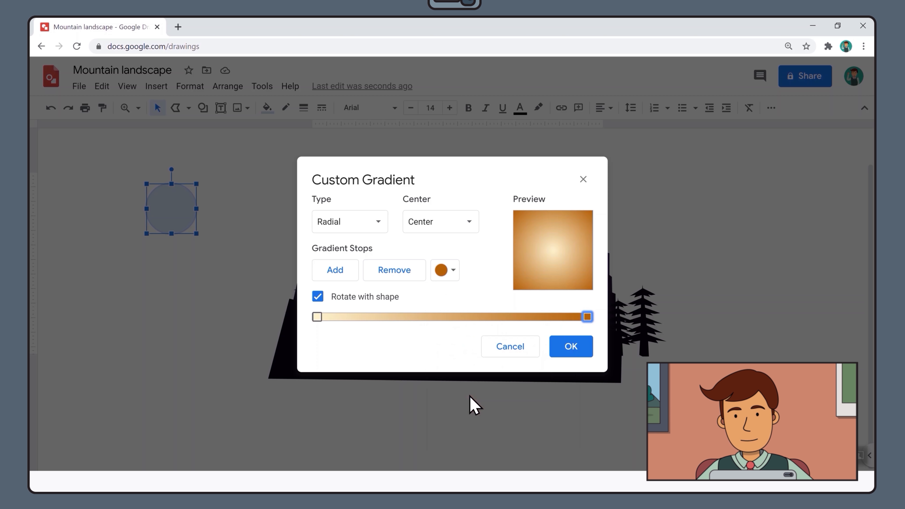
left_click(570, 347)
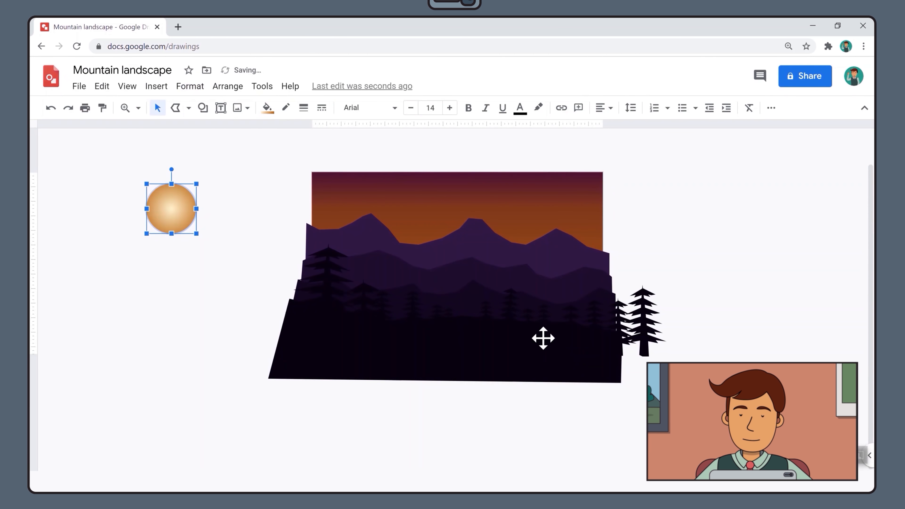
left_click(208, 295)
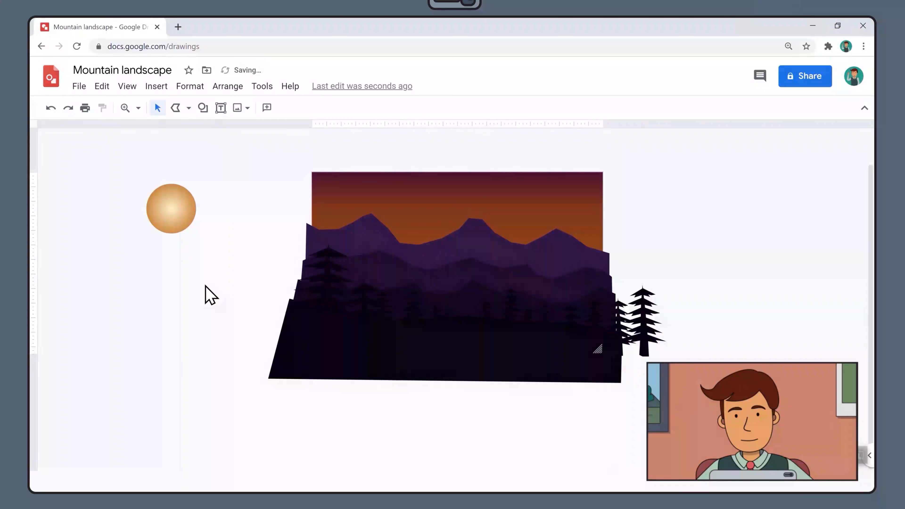
Move the gradient sun between the mountain peaks and send it to the back.
left_click(171, 208)
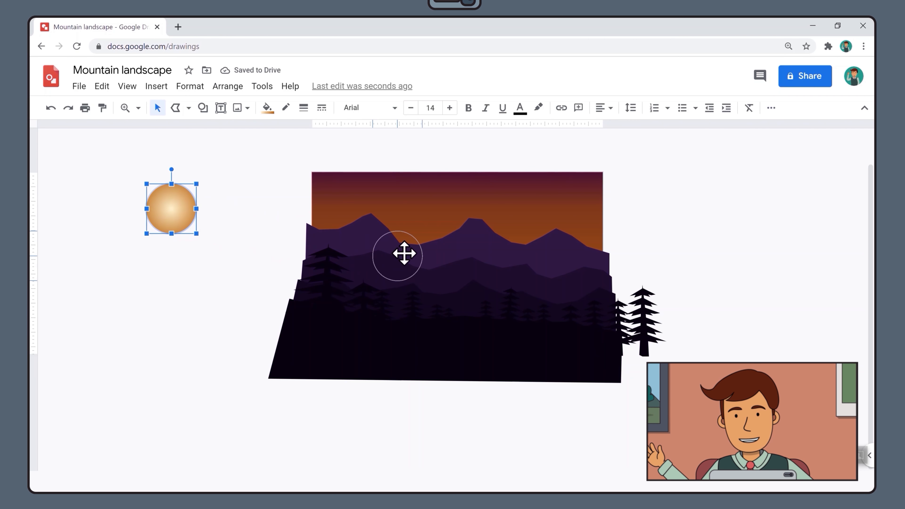
left_click_drag(171, 207, 401, 240)
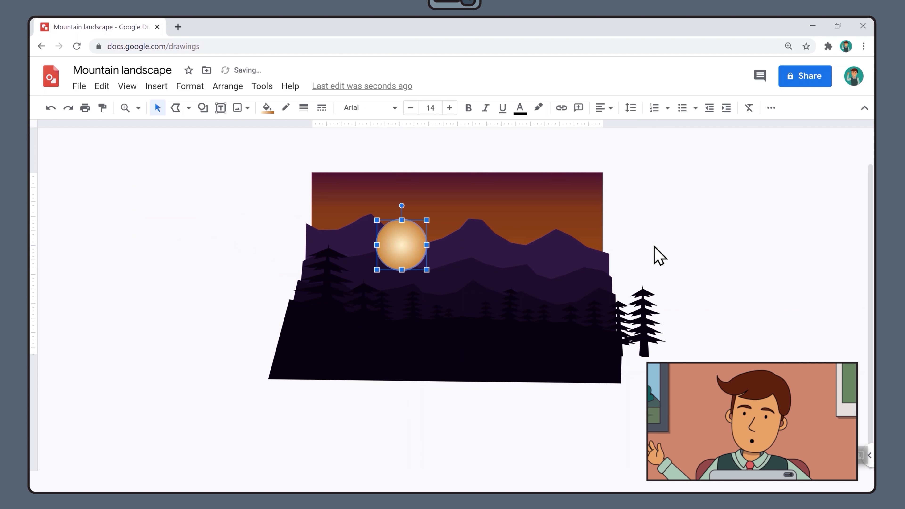
mouse_move(700, 255)
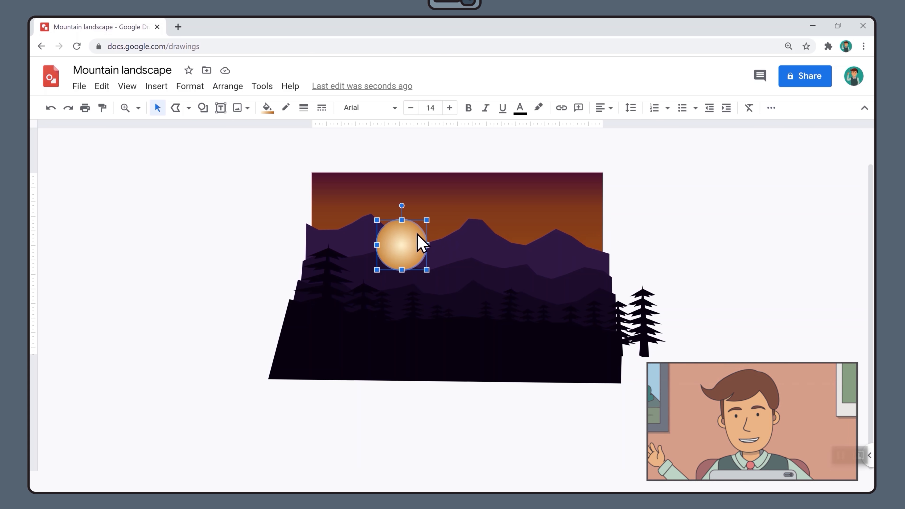
right_click(401, 242)
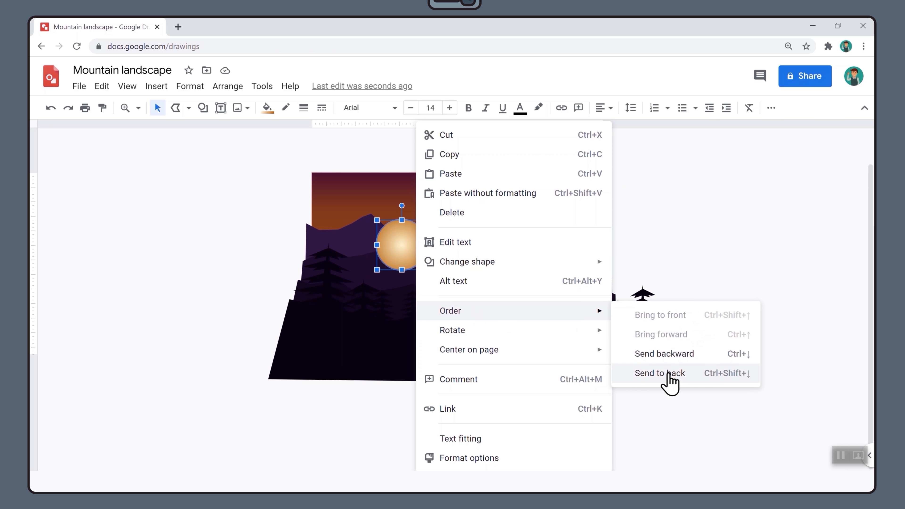
left_click(659, 373)
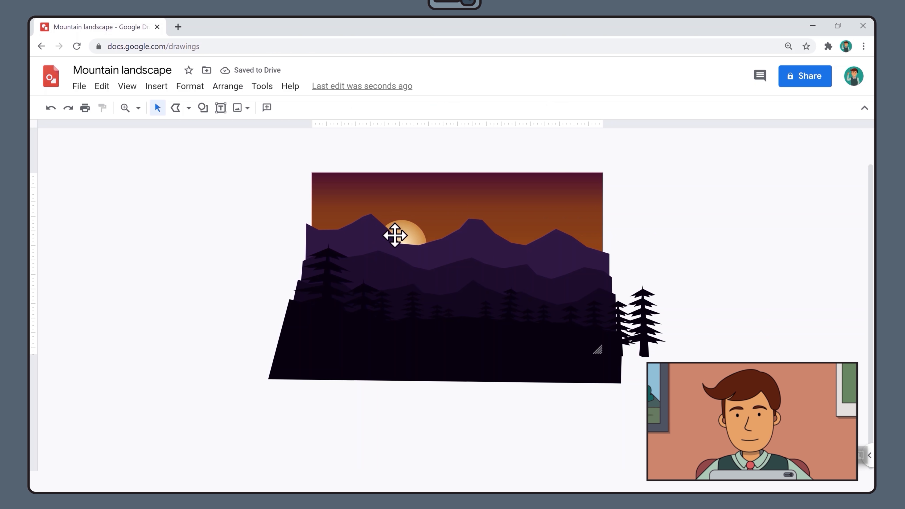
left_click(127, 85)
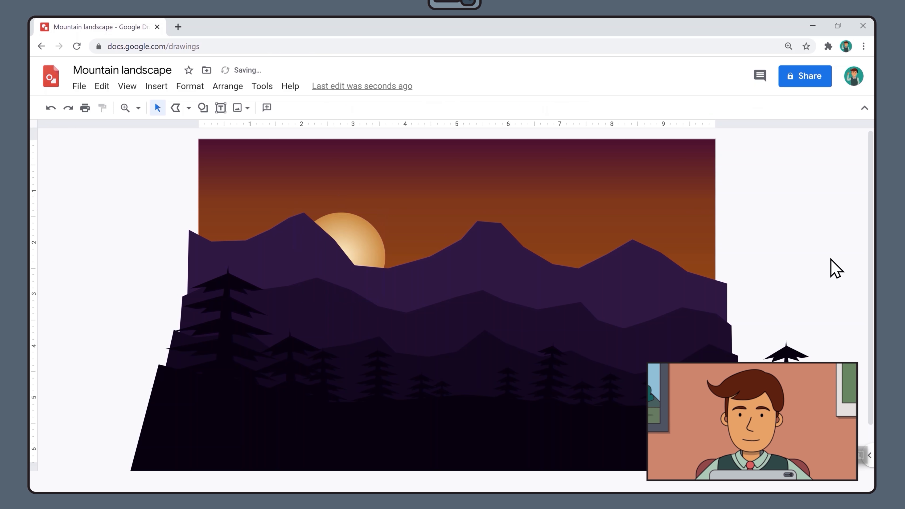
Open File > Print settings and preview for the finished landscape.
left_click(79, 86)
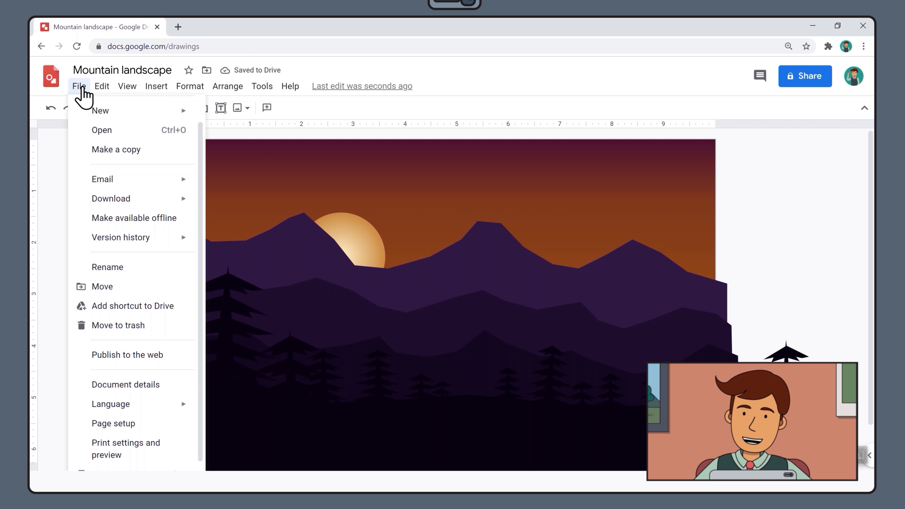
left_click(126, 448)
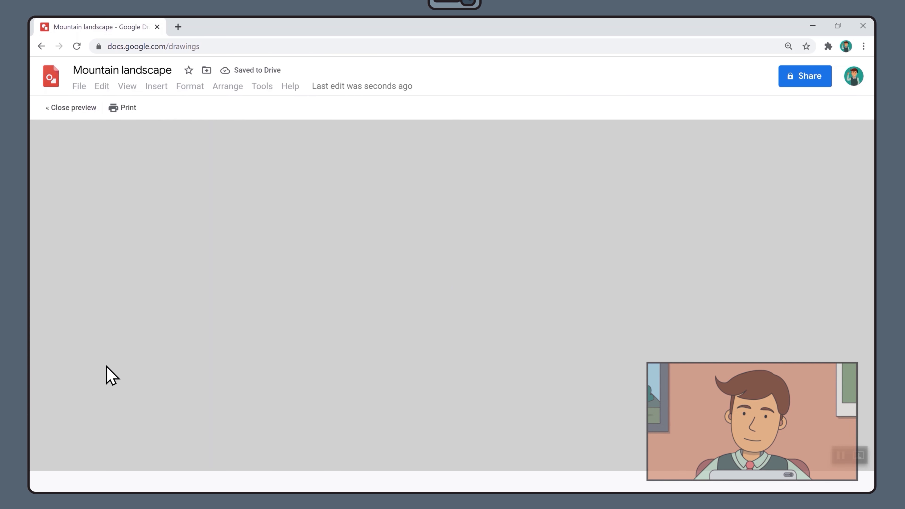